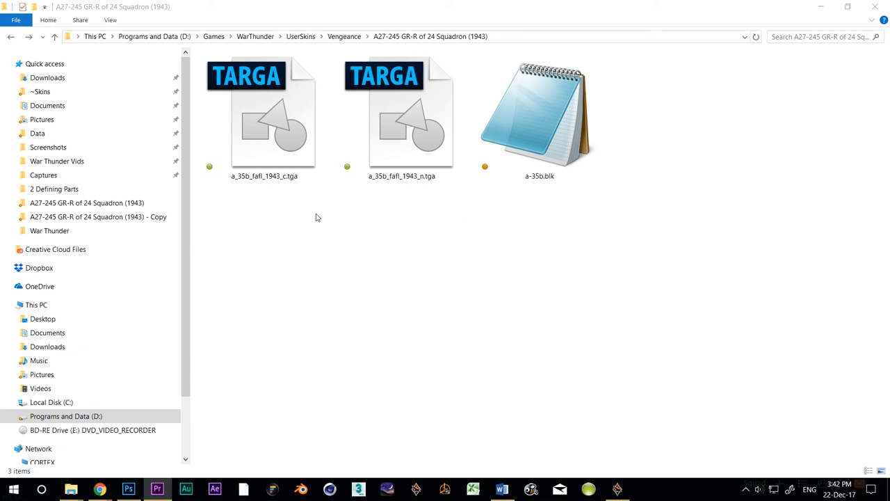
Open a_35b_fafl_1943_c.tga from the A27-245 GR-R skin folder in Photoshop
{"action": "left_click", "coordinate": [264, 115]}
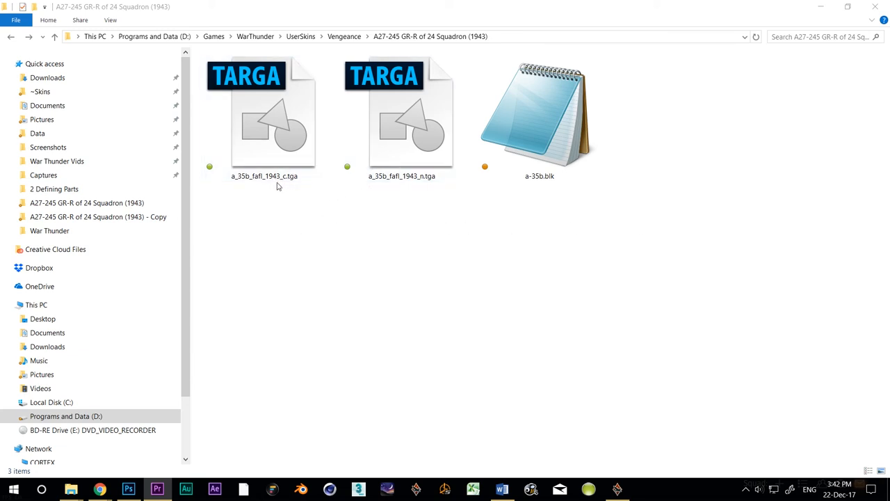
{"action": "left_click", "coordinate": [273, 115]}
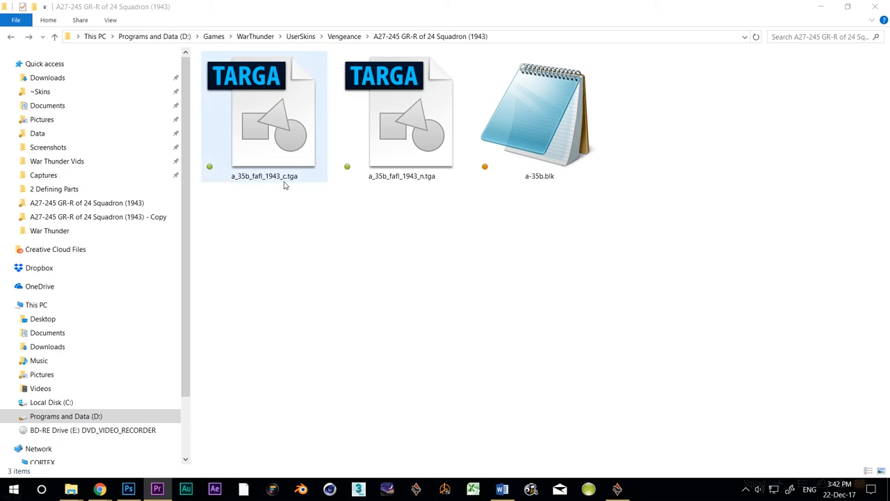
{"action": "double_click", "coordinate": [264, 115]}
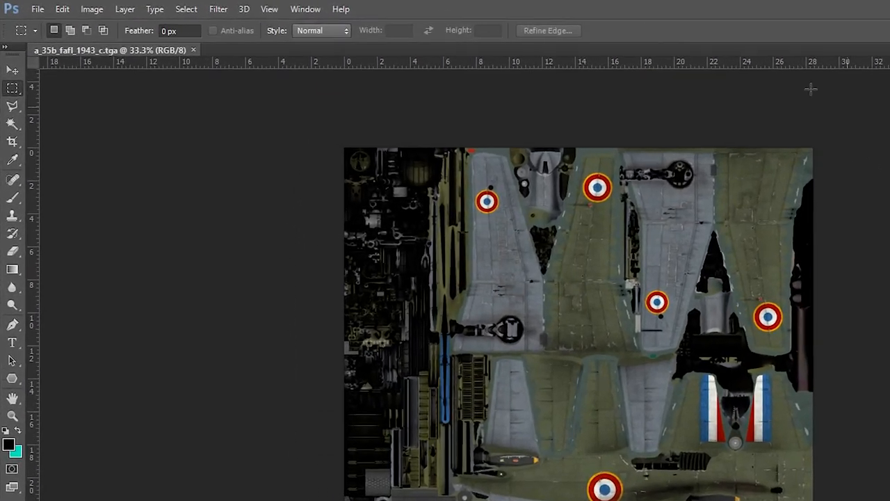
Resize the colour texture to 4096 × 4096 px with proportions linked
{"action": "left_click", "coordinate": [92, 9]}
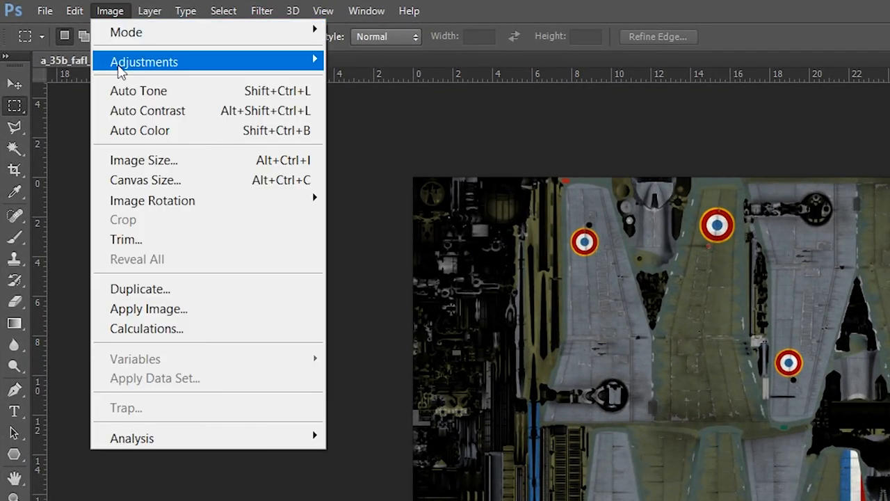
{"action": "left_click", "coordinate": [143, 160]}
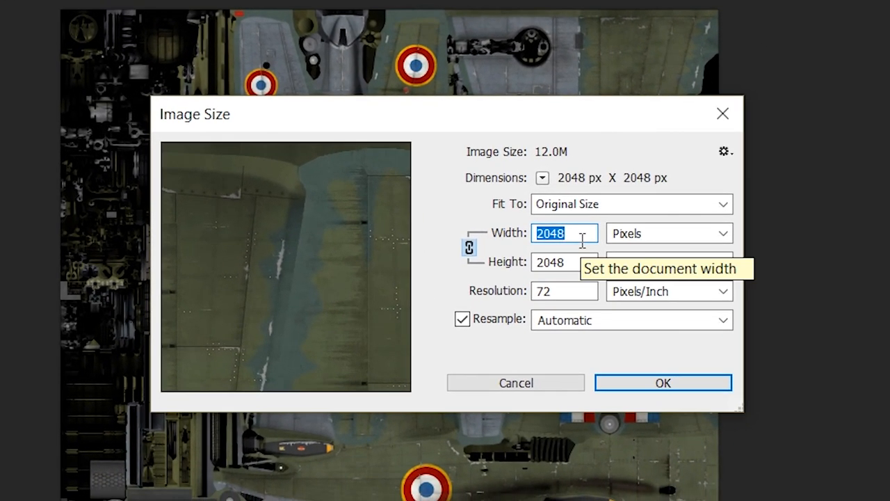
{"action": "mouse_move", "coordinate": [527, 348]}
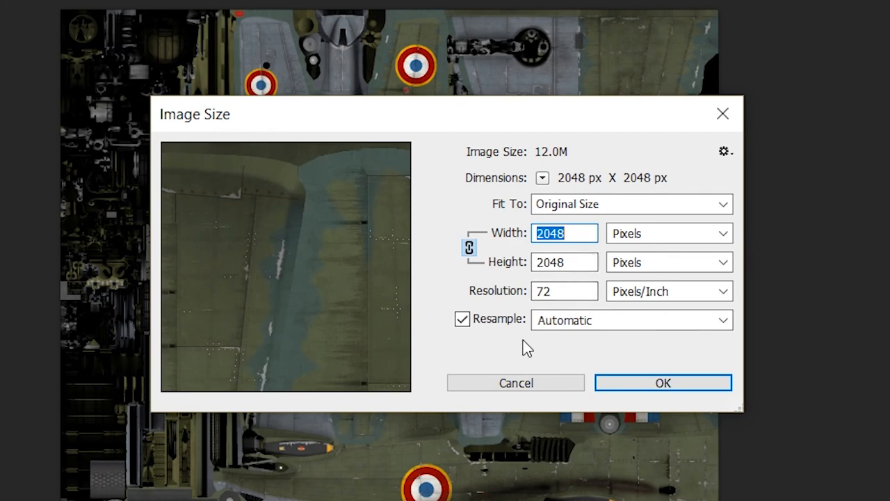
{"action": "type", "text": "4096"}
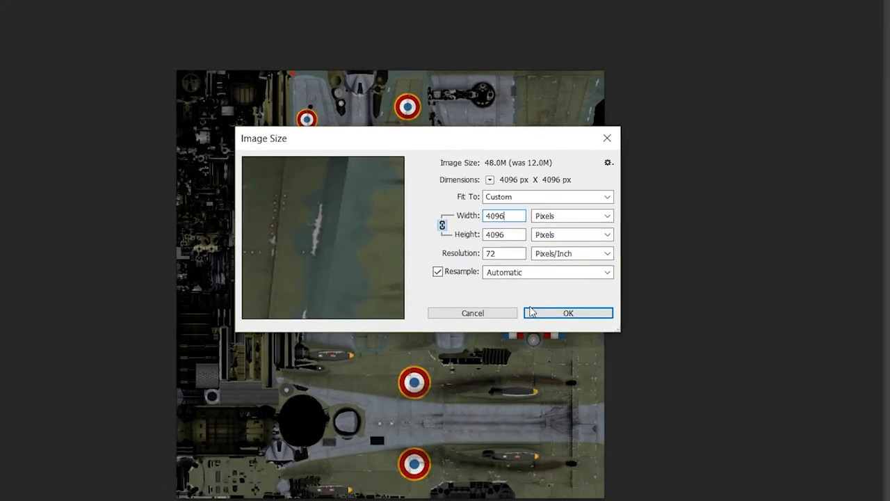
{"action": "left_click", "coordinate": [567, 312]}
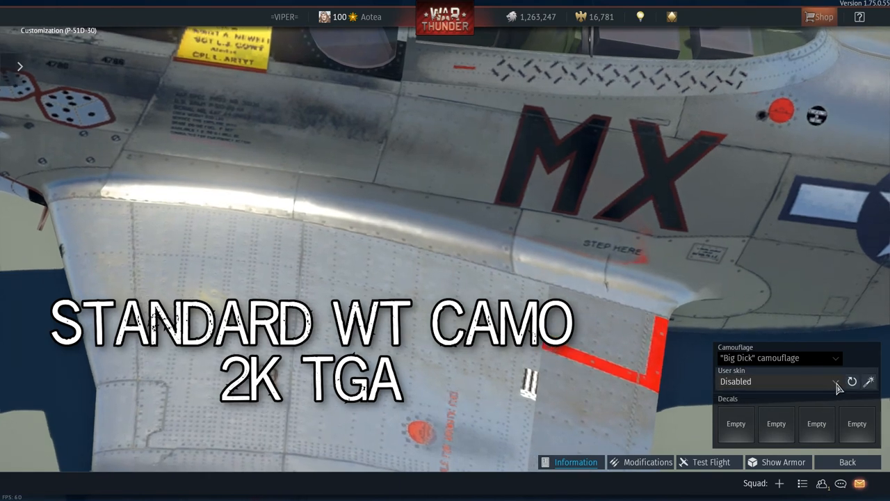
Apply the 8K DDS user skin to the P-51D Mustang in the hangar
{"action": "left_click", "coordinate": [775, 381]}
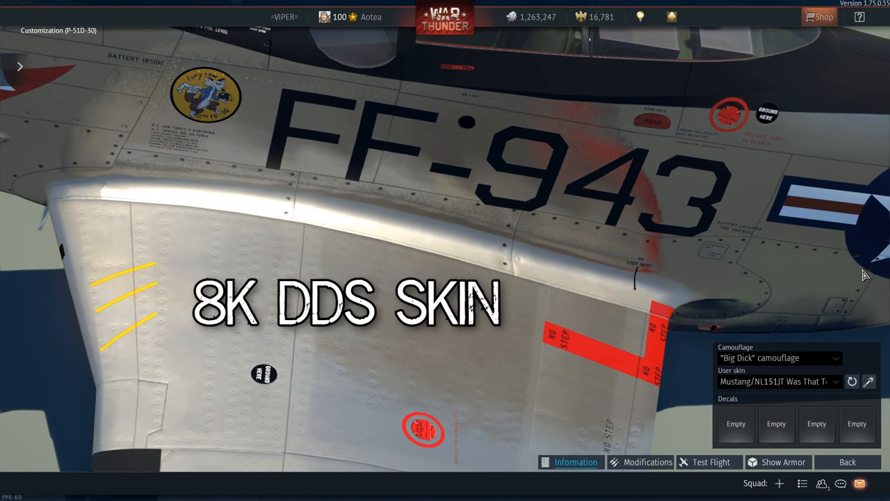
{"action": "mouse_move", "coordinate": [267, 376]}
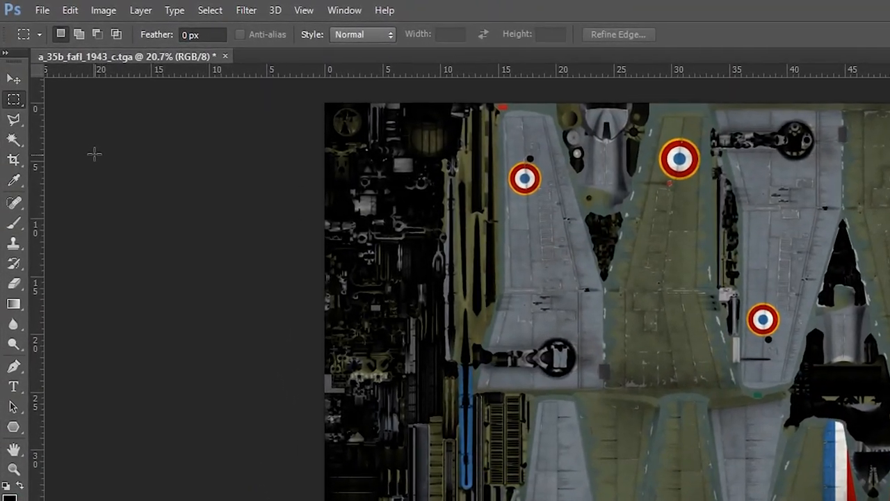
Save the upscaled texture as gr-r_c.psd in Photoshop format
{"action": "left_click", "coordinate": [42, 10]}
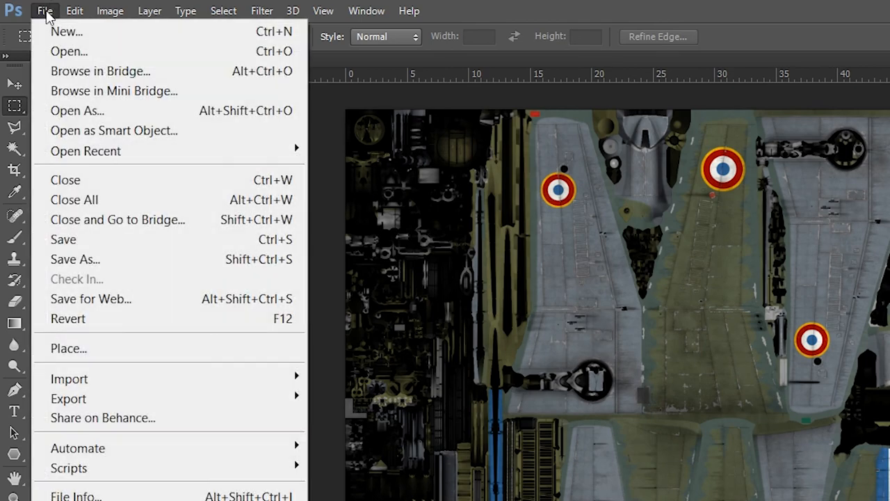
{"action": "left_click", "coordinate": [75, 259]}
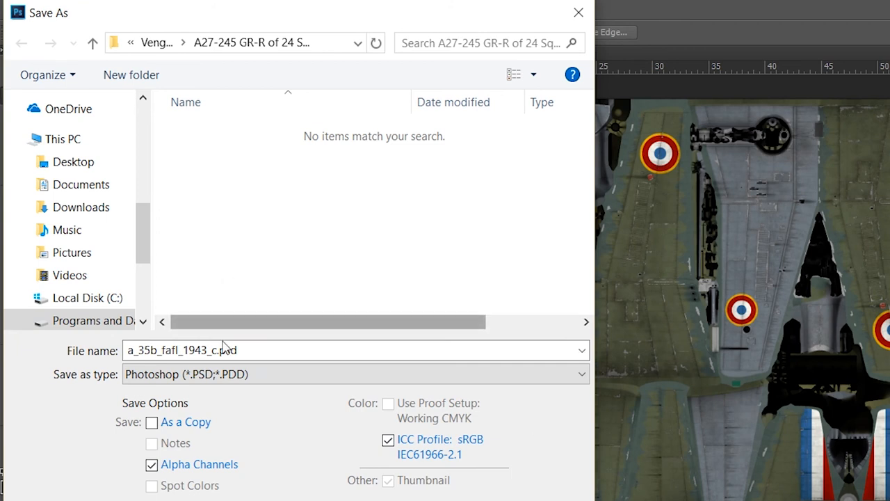
{"action": "type", "text": "g"}
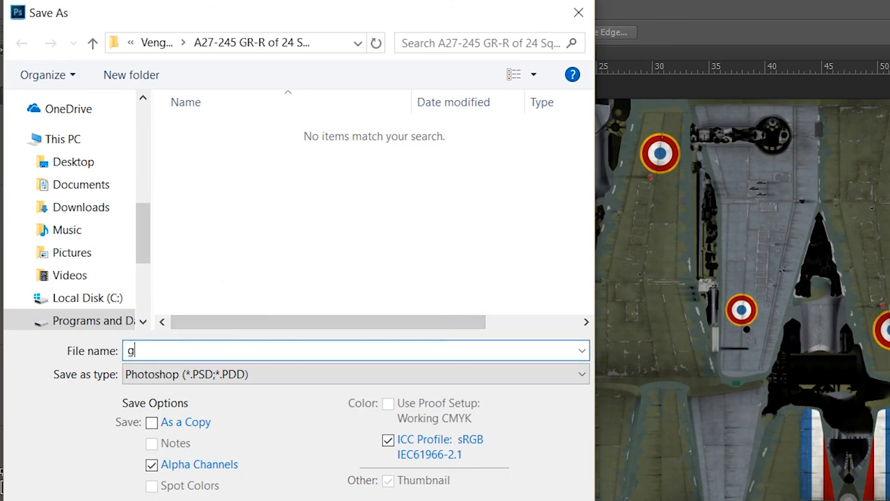
{"action": "type", "text": "r-r_"}
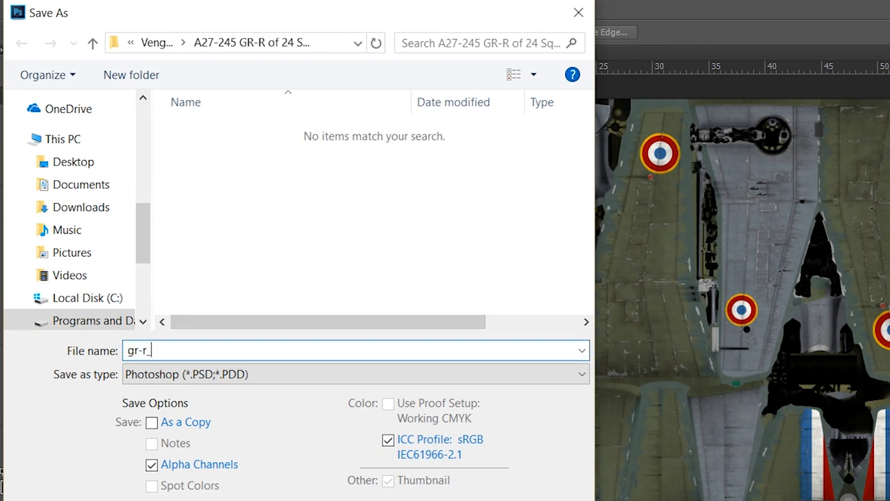
{"action": "type", "text": "c"}
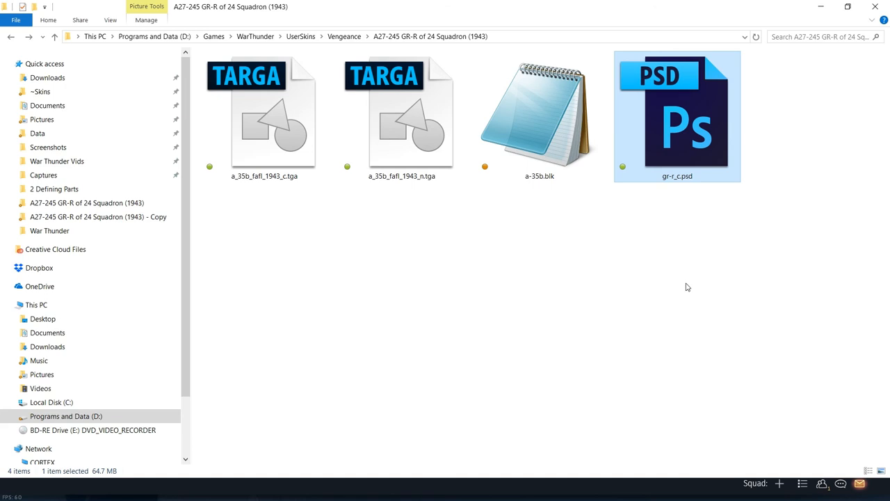
{"action": "mouse_move", "coordinate": [683, 200]}
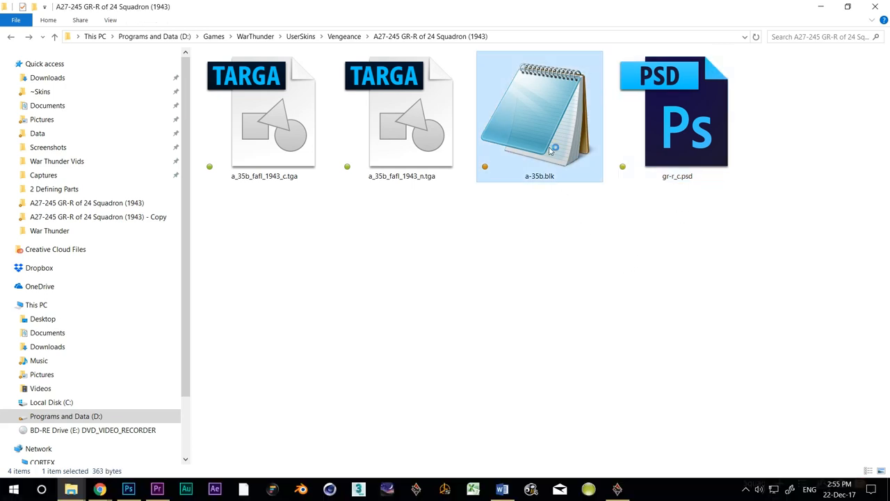
Open the a-35b.blk configuration file from the skin folder in Notepad
{"action": "double_click", "coordinate": [539, 116]}
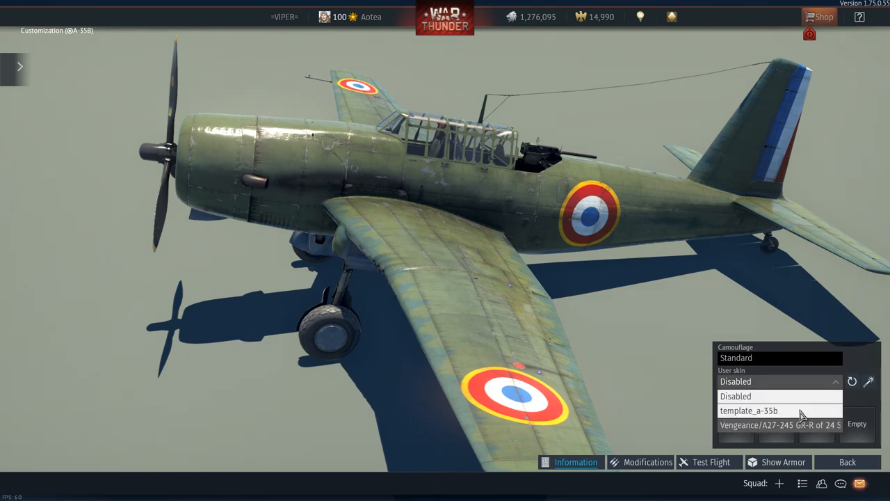
Pick a user skin for the A-35B Vengeance from the User skin dropdown
{"action": "left_click", "coordinate": [779, 425]}
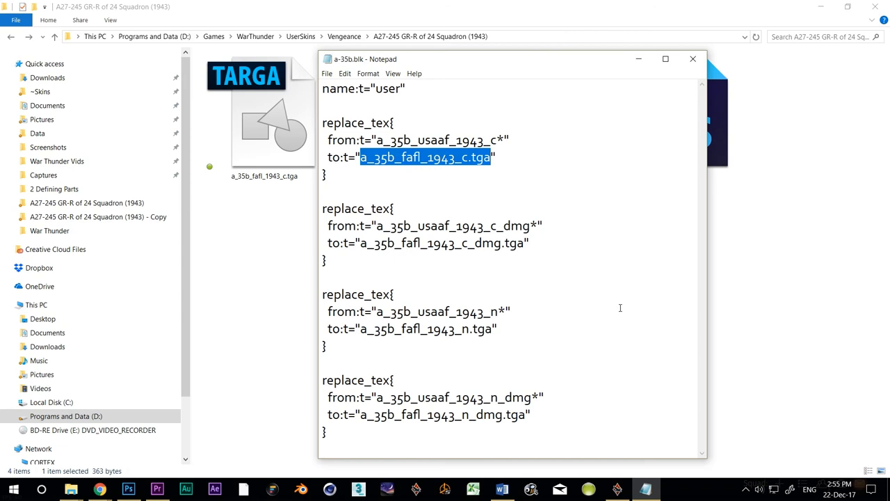
Replace the to:t values with gr-r_c.dds, gr-r_c_dmg.dds, gr-r_n.dds and gr-r_n_dmg.dds
{"action": "type", "text": "gr-r_c\""}
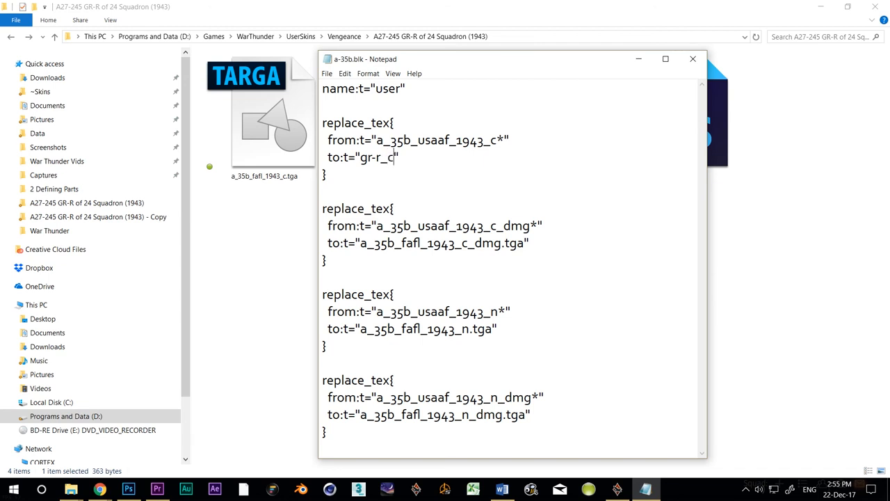
{"action": "type", "text": ".dds"}
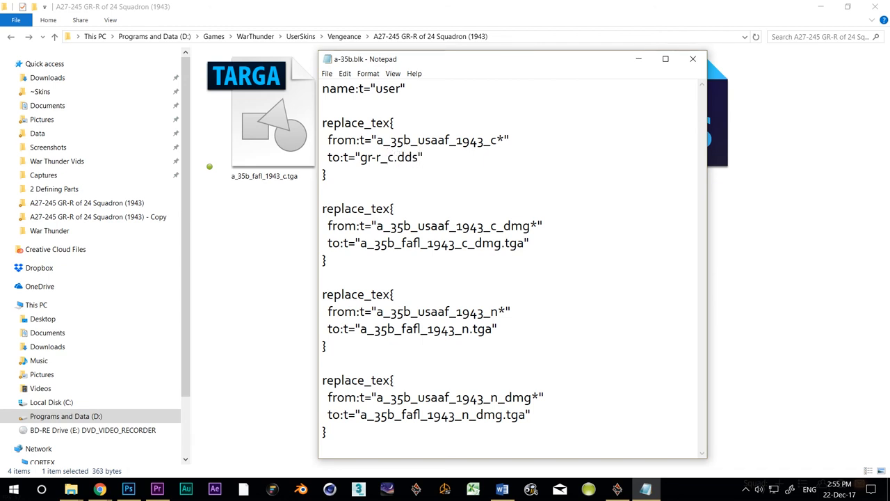
{"action": "type", "text": "gr-r_c_dmg.dd\""}
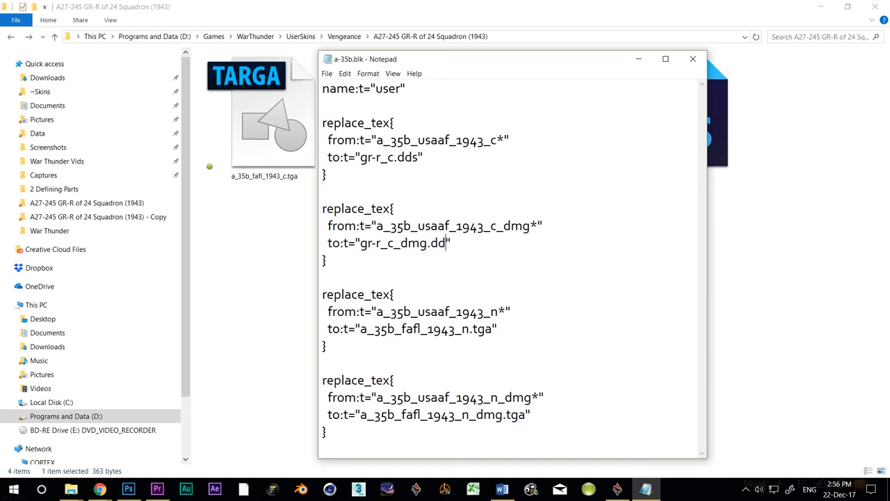
{"action": "type", "text": "gr-r_n.dds\""}
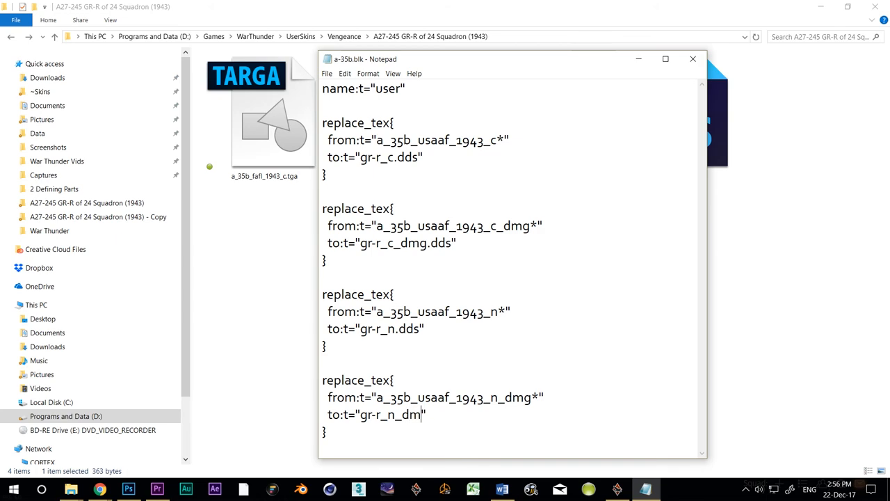
{"action": "type", "text": "g.dds"}
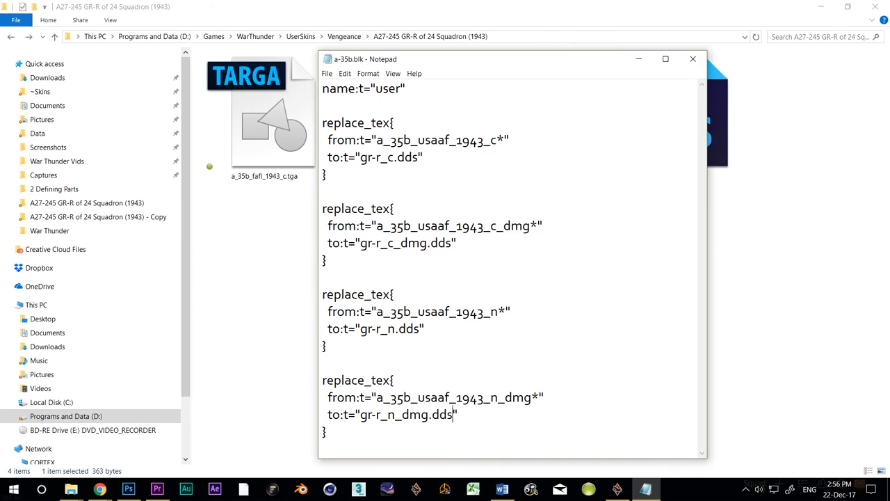
{"action": "mouse_move", "coordinate": [635, 356]}
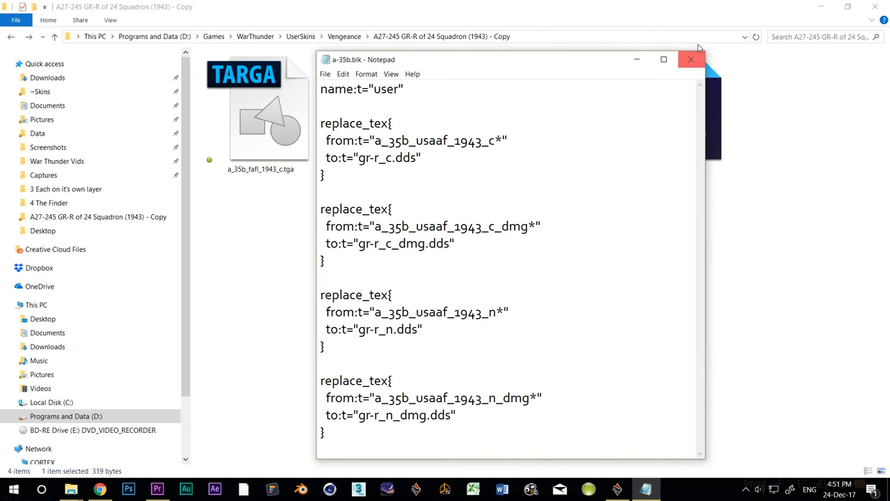
Save and close a-35b.blk, then open gr-r_c.psd in Photoshop
{"action": "left_click", "coordinate": [691, 59]}
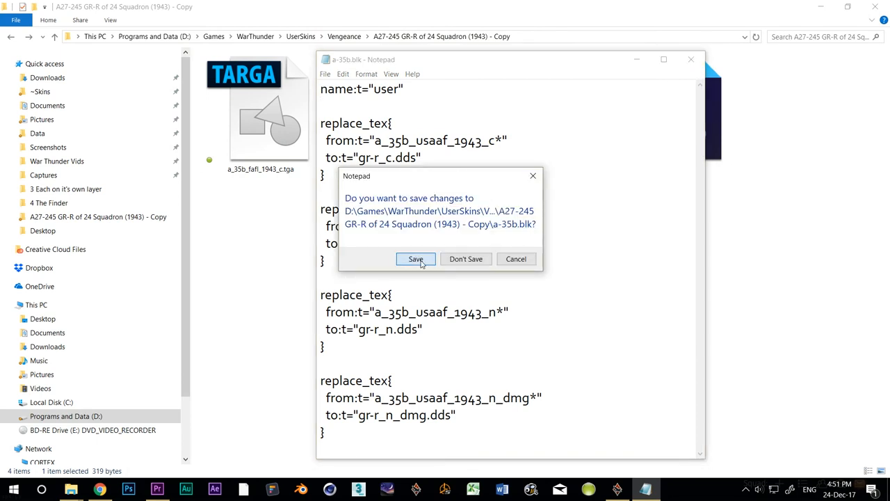
{"action": "left_click", "coordinate": [415, 259]}
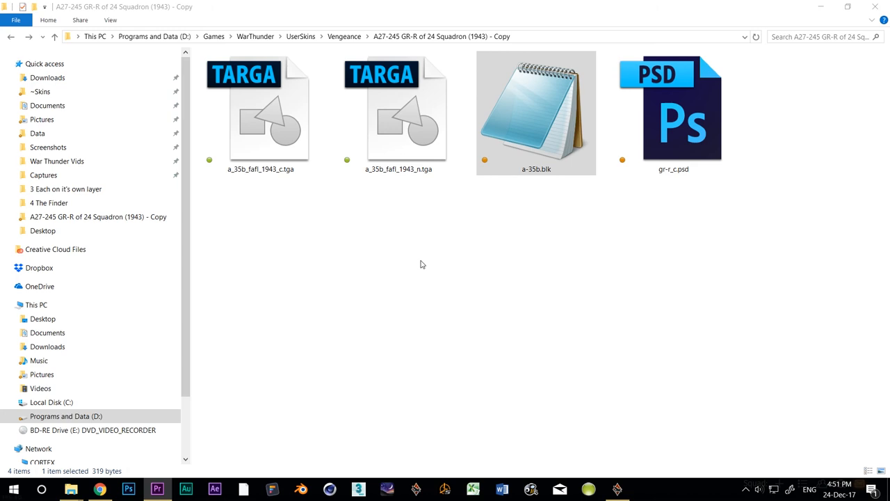
{"action": "double_click", "coordinate": [673, 114]}
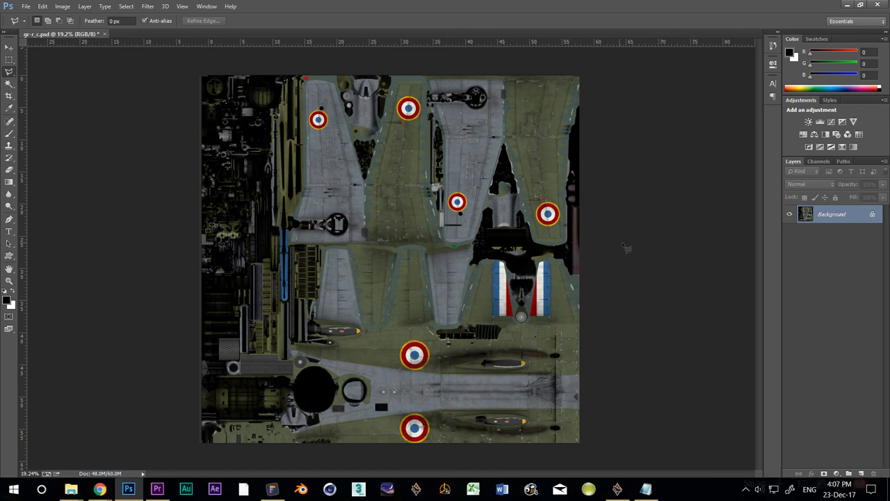
{"action": "mouse_move", "coordinate": [628, 247]}
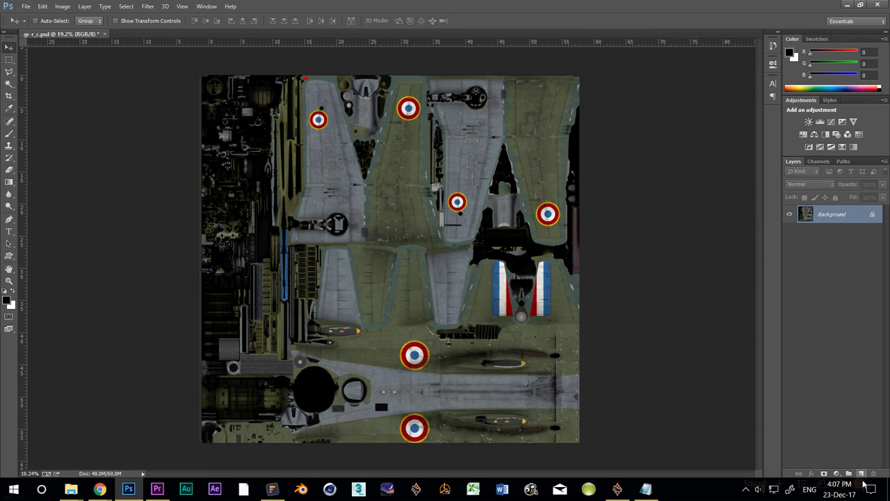
Add a layer named Wing Upper and start lasso-tracing the upper wing panel
{"action": "left_click", "coordinate": [860, 474]}
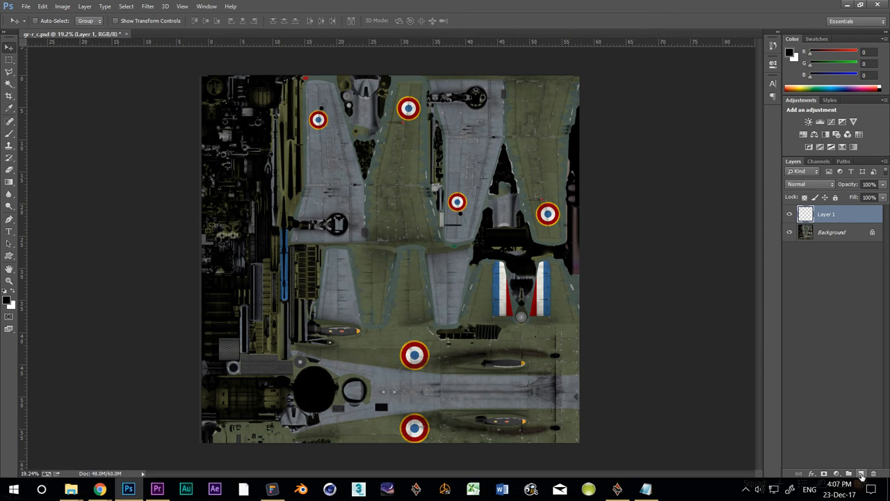
{"action": "double_click", "coordinate": [827, 214]}
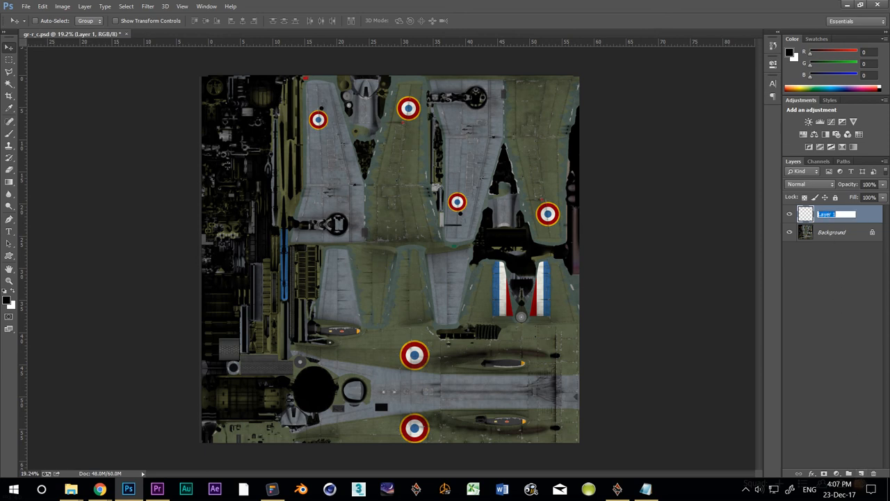
{"action": "type", "text": "Wing"}
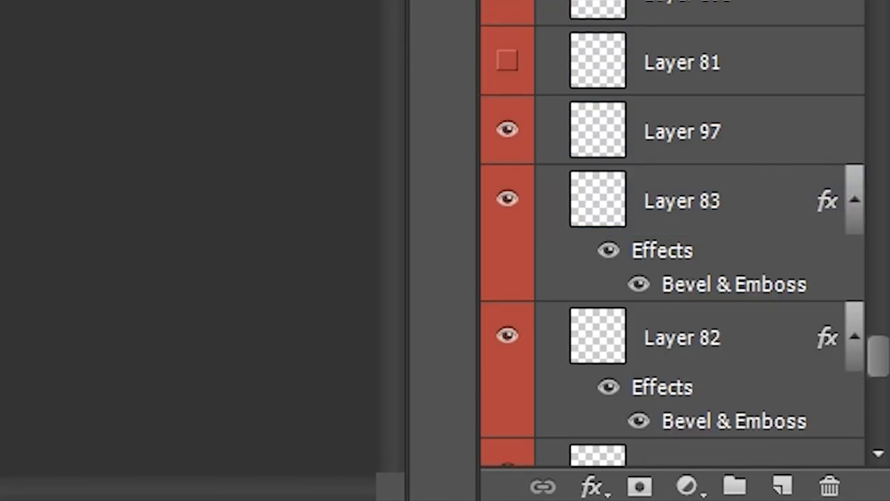
{"action": "scroll", "scroll_direction": "up", "scroll_amount": 3}
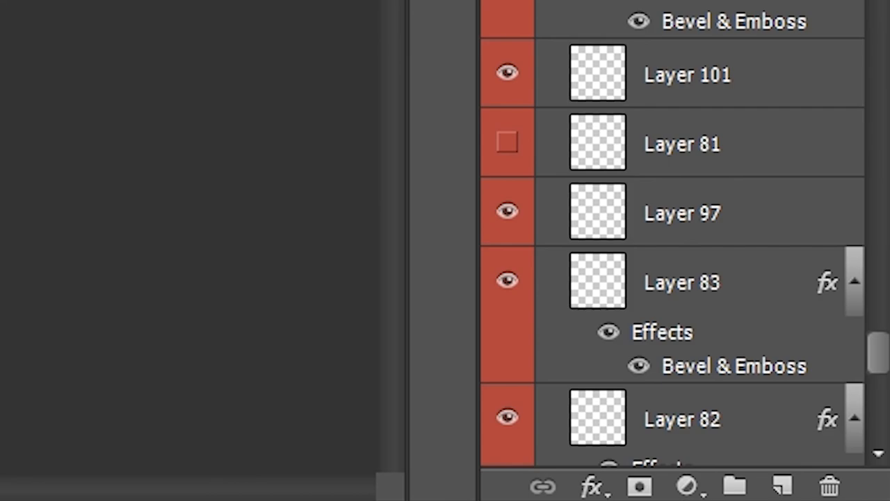
{"action": "scroll", "scroll_direction": "down", "scroll_amount": 3}
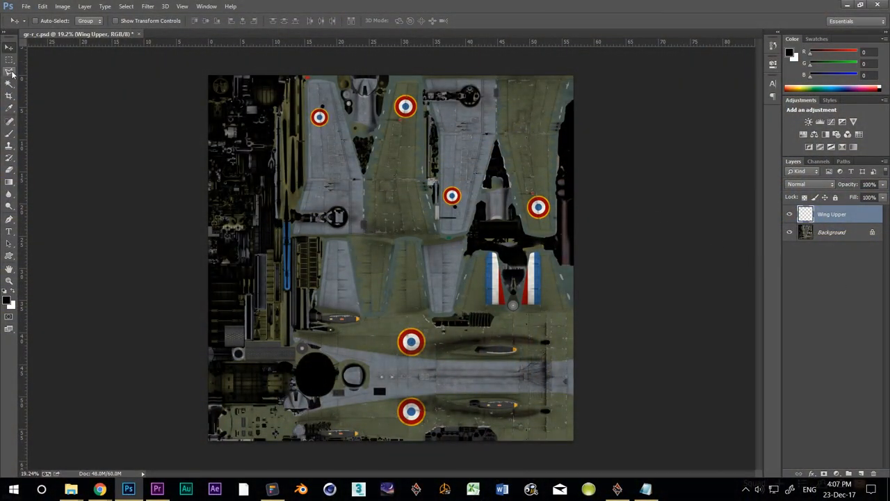
{"action": "left_click", "coordinate": [10, 73]}
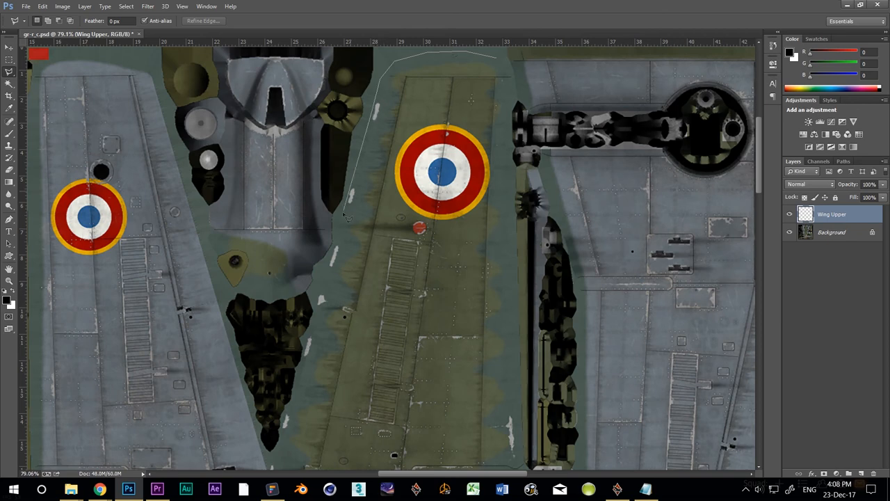
{"action": "left_click", "coordinate": [320, 306]}
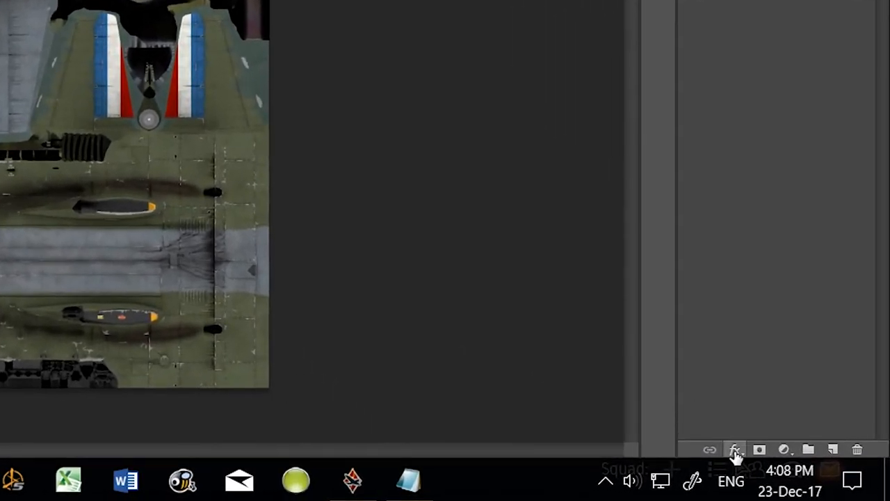
Give the Wing Upper layer a red Color Overlay effect at 100%
{"action": "left_click", "coordinate": [735, 449]}
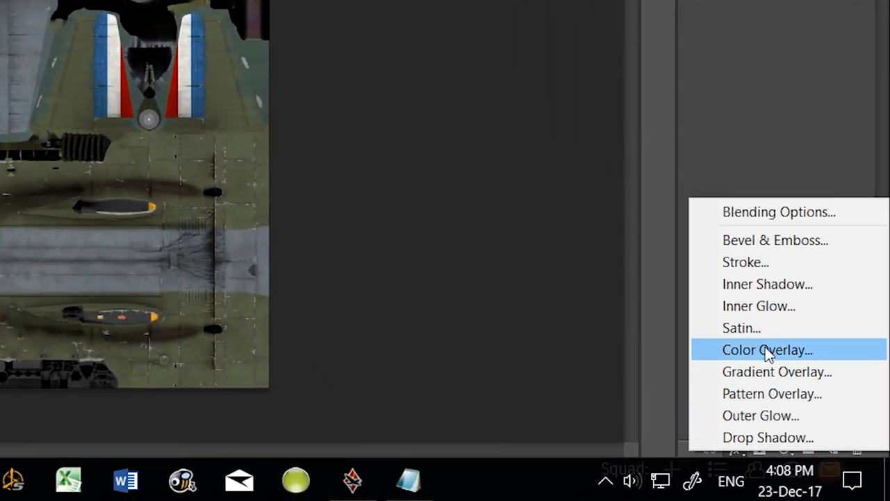
{"action": "left_click", "coordinate": [767, 349]}
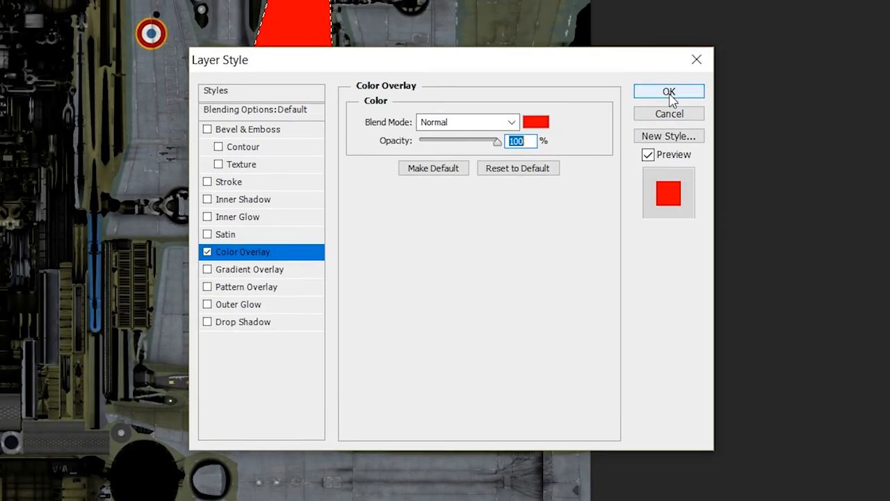
{"action": "left_click", "coordinate": [668, 91]}
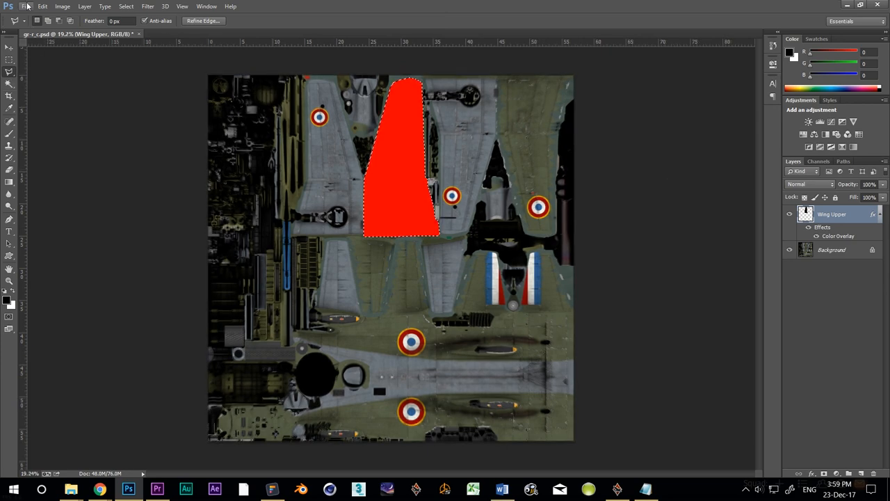
{"action": "left_click", "coordinate": [25, 6]}
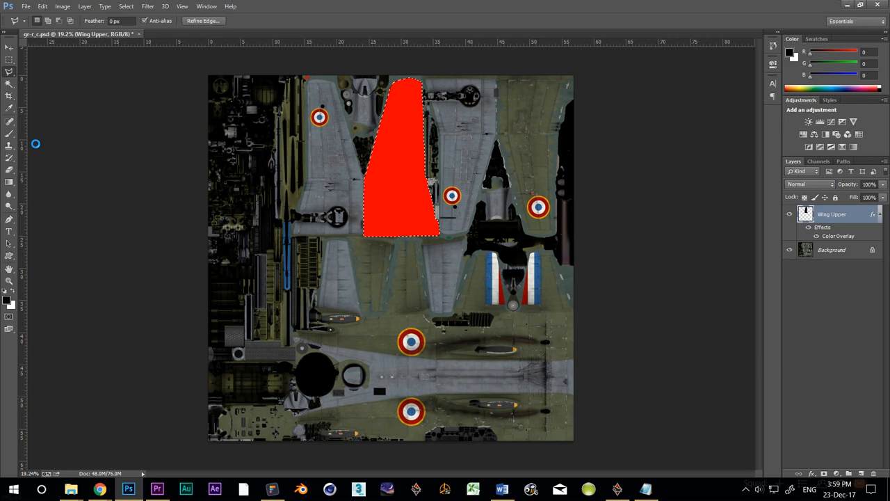
Save the colour texture as a D3D/DDS file with 8.8.8.8 ARGB 32 bpp unsigned pixels
{"action": "key", "text": "ctrl+shift+s"}
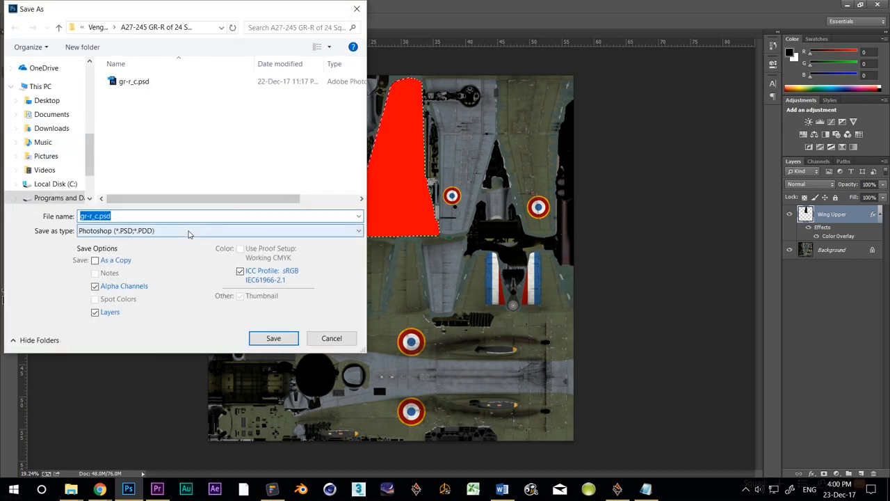
{"action": "left_click", "coordinate": [219, 230]}
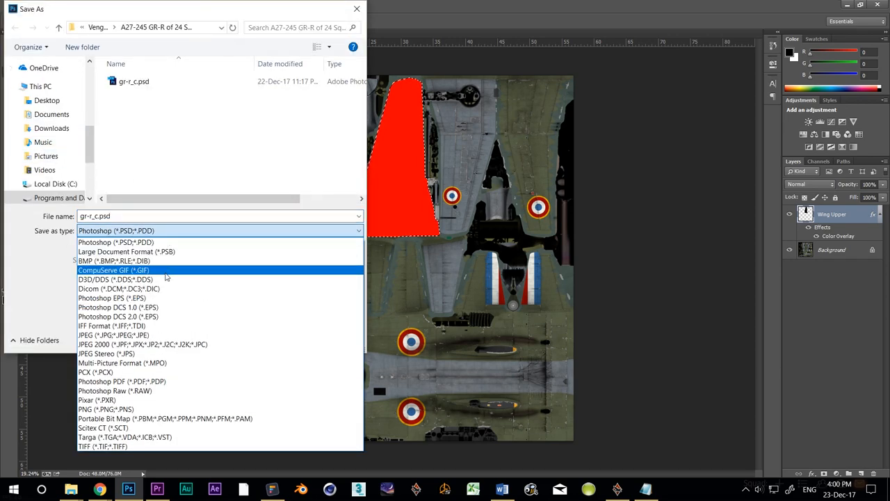
{"action": "left_click", "coordinate": [115, 279]}
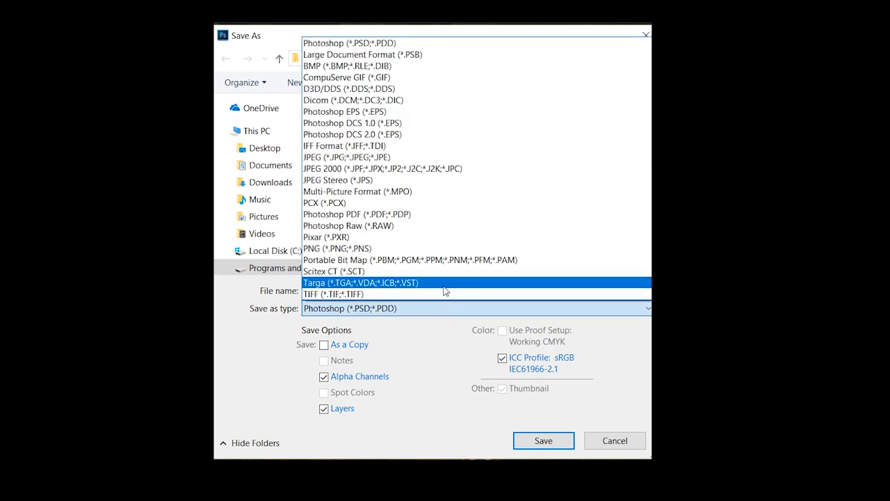
{"action": "mouse_move", "coordinate": [452, 288]}
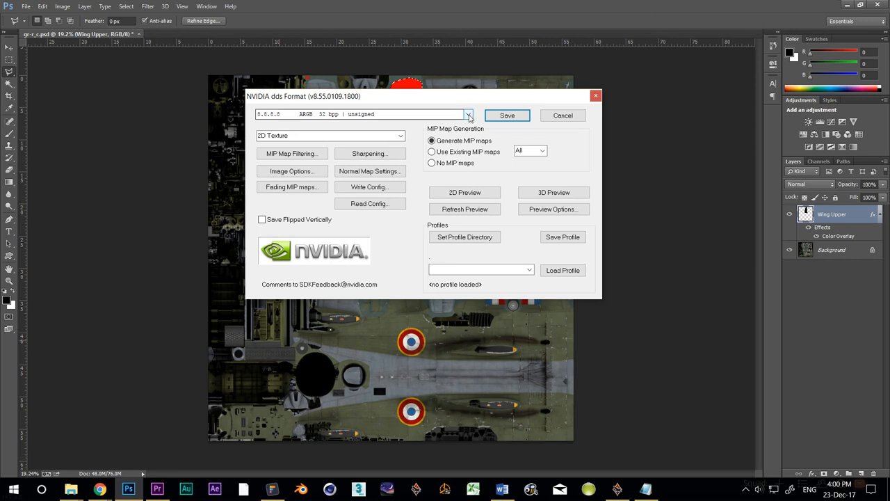
{"action": "left_click", "coordinate": [468, 114]}
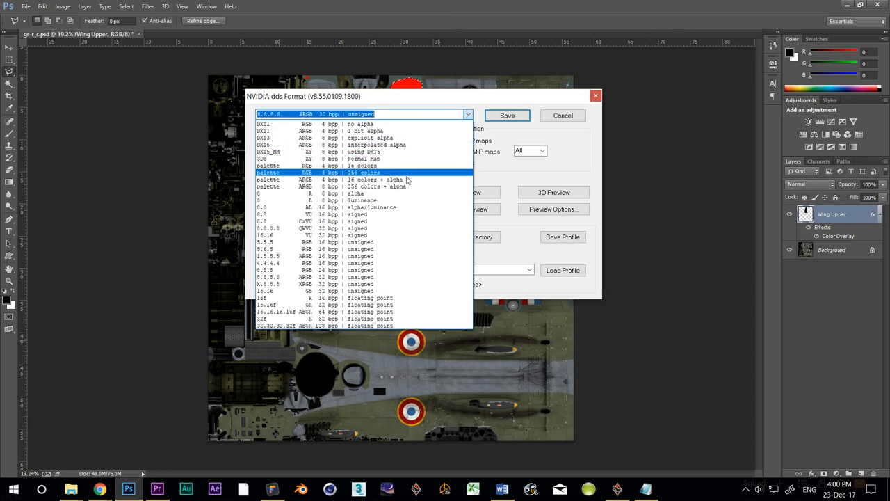
{"action": "left_click", "coordinate": [326, 318]}
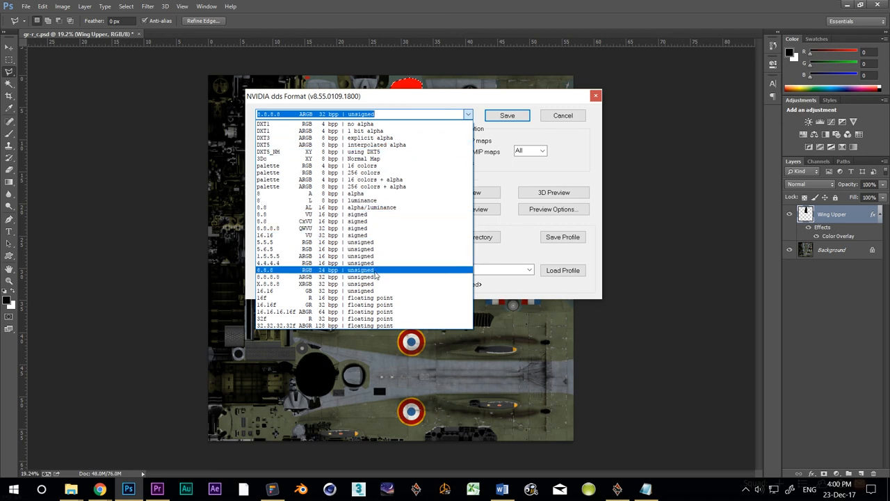
{"action": "left_click", "coordinate": [362, 277]}
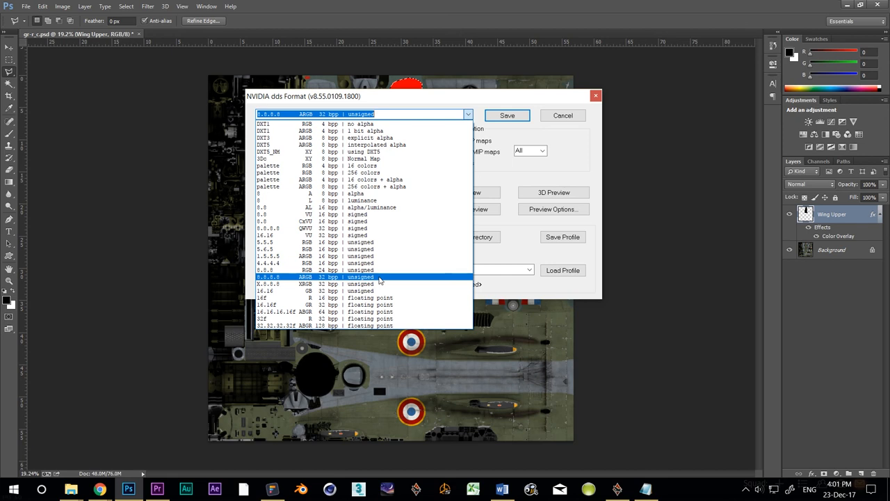
{"action": "left_click", "coordinate": [362, 277]}
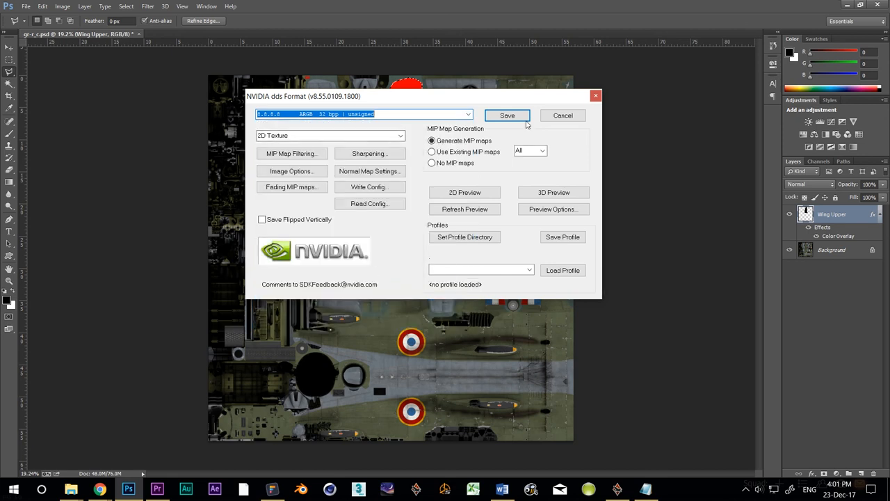
{"action": "left_click", "coordinate": [507, 116]}
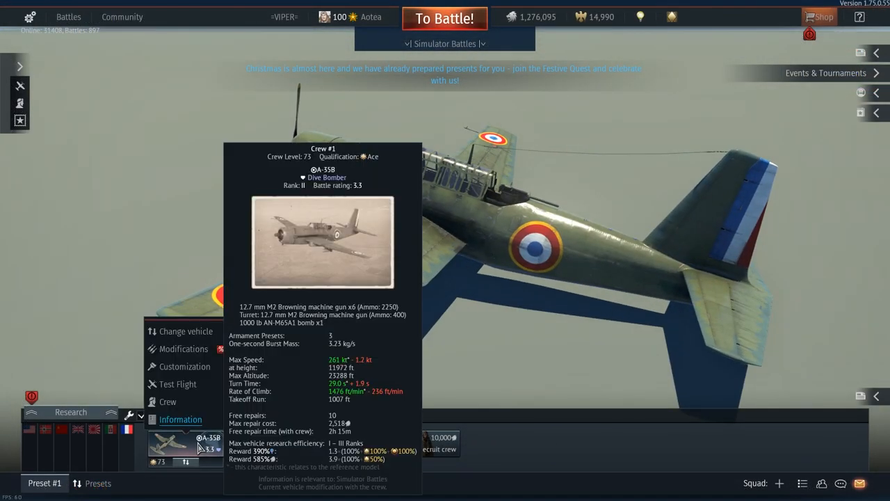
Apply the Vengeance user skin to the A-35B in the hangar
{"action": "left_click", "coordinate": [185, 367]}
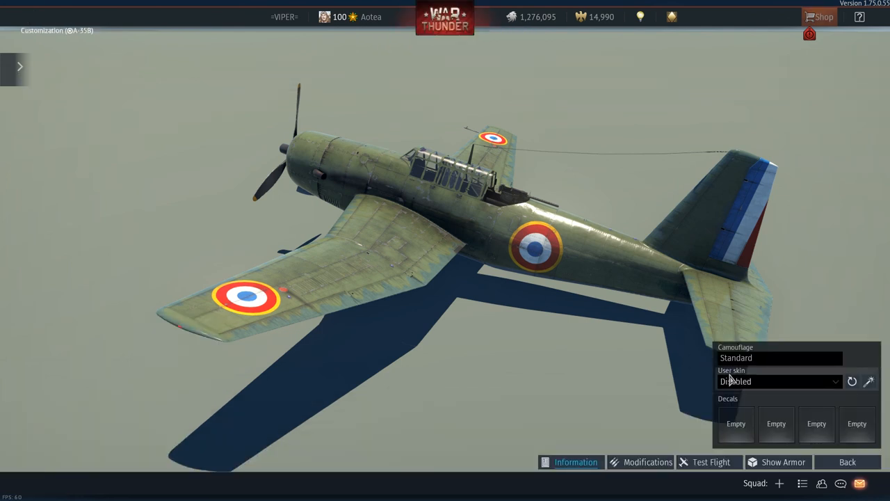
{"action": "left_click", "coordinate": [779, 381]}
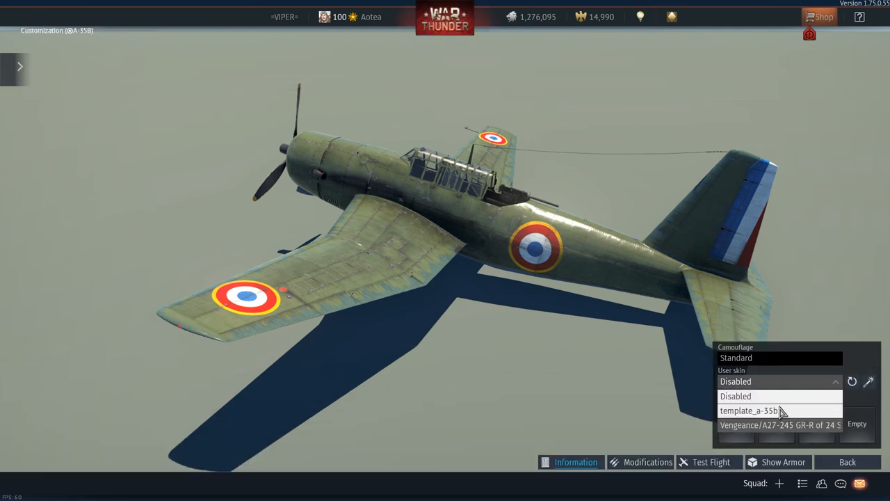
{"action": "left_click", "coordinate": [779, 425]}
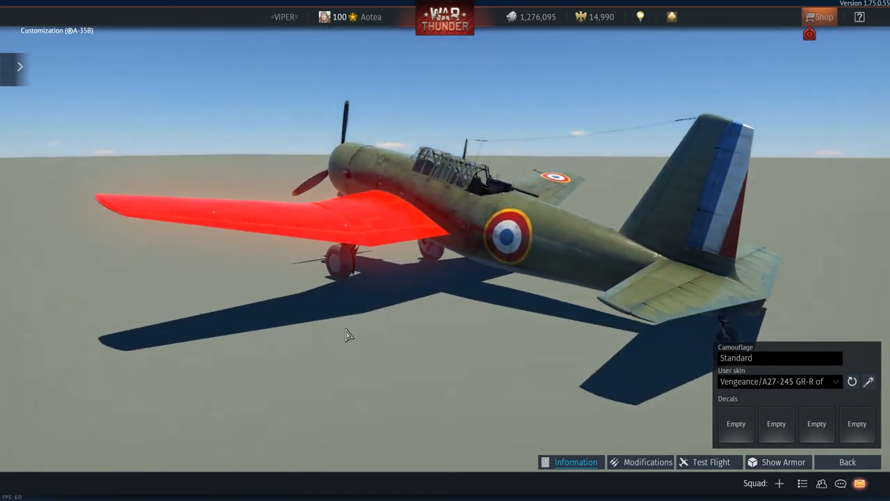
Orbit the hangar camera below the aircraft to inspect the wing underside
{"action": "left_click_drag", "start_coordinate": [347, 334], "coordinate": [445, 298]}
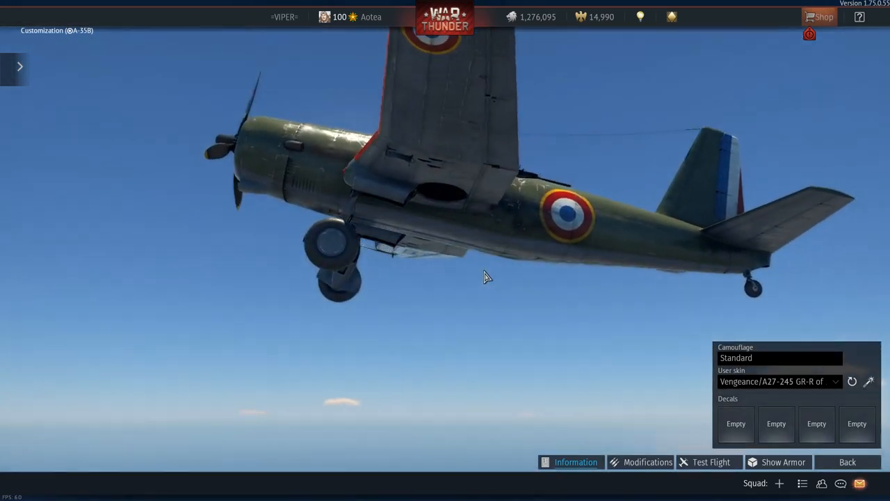
{"action": "left_click_drag", "start_coordinate": [486, 277], "coordinate": [549, 247]}
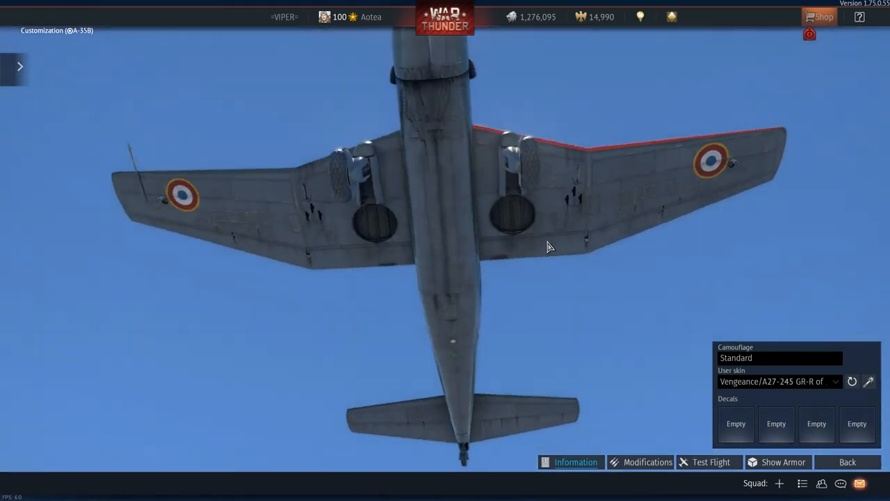
{"action": "left_click_drag", "start_coordinate": [549, 247], "coordinate": [612, 243]}
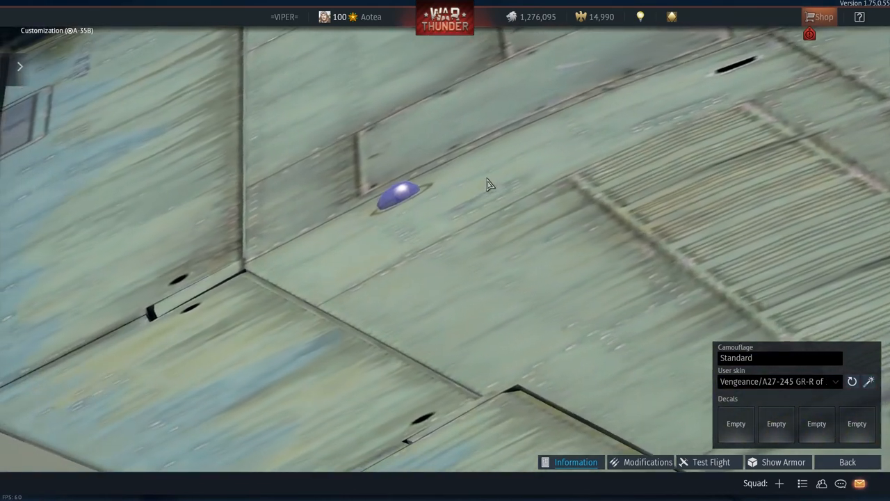
{"action": "left_click_drag", "start_coordinate": [487, 185], "coordinate": [501, 172]}
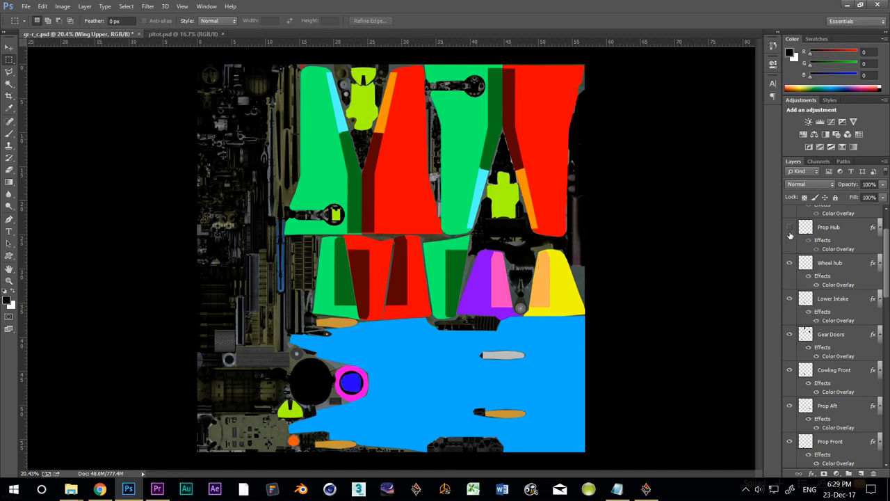
Switch to the 4k template and bring up the selected layer groups' options
{"action": "left_click", "coordinate": [167, 34]}
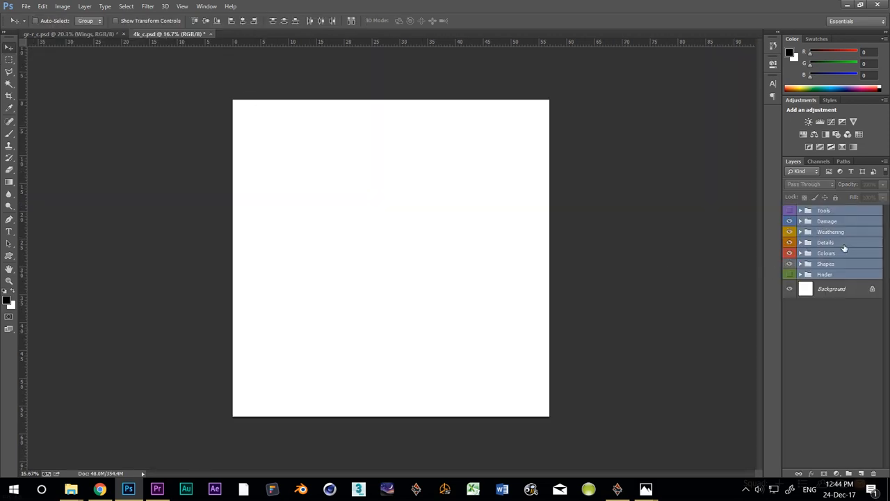
{"action": "right_click", "coordinate": [827, 242]}
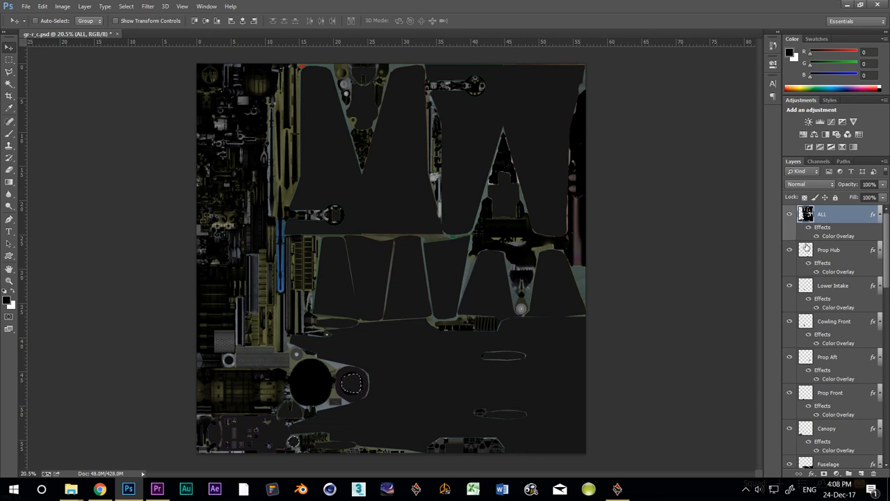
{"action": "mouse_move", "coordinate": [884, 291]}
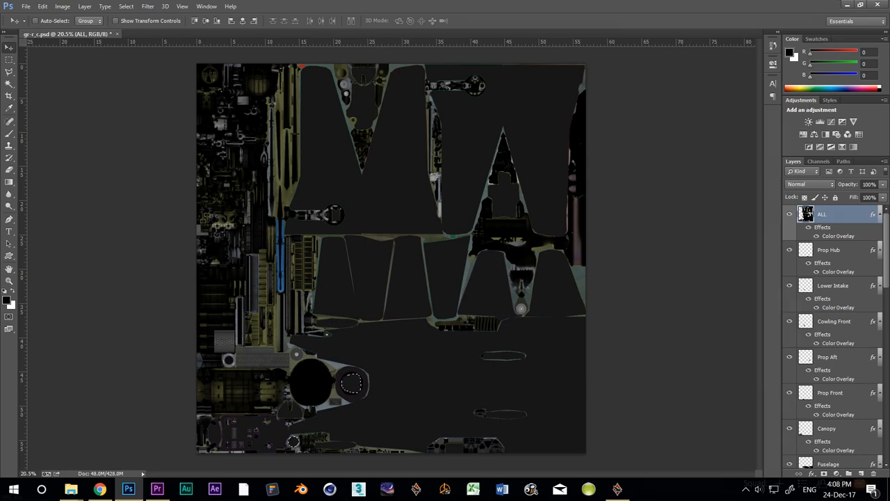
Set the foreground colour to hex 151515
{"action": "left_click", "coordinate": [9, 303]}
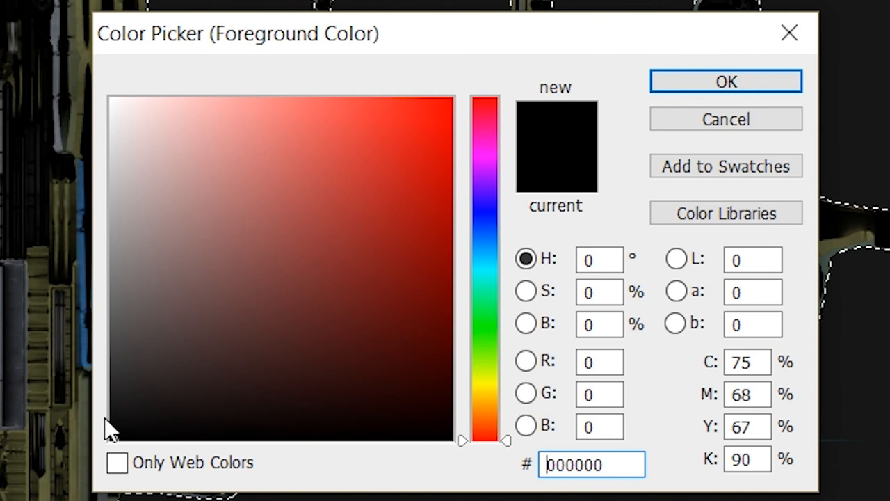
{"action": "left_click", "coordinate": [117, 109]}
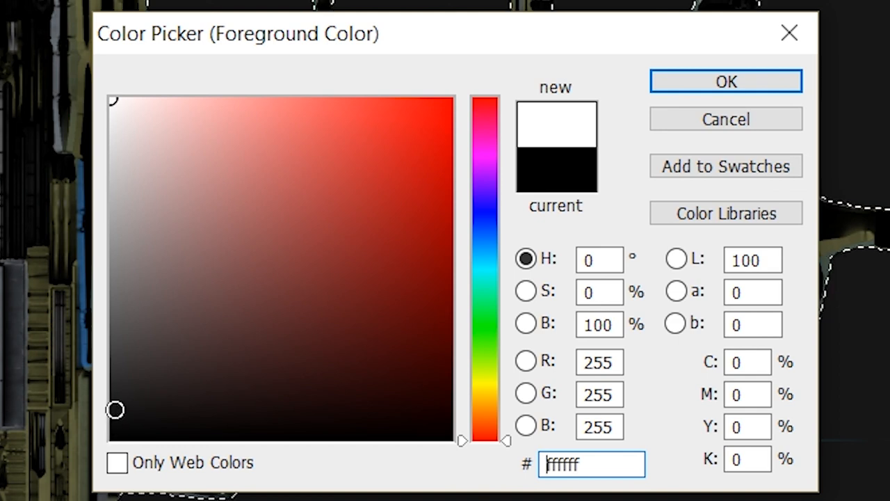
{"action": "type", "text": "151515"}
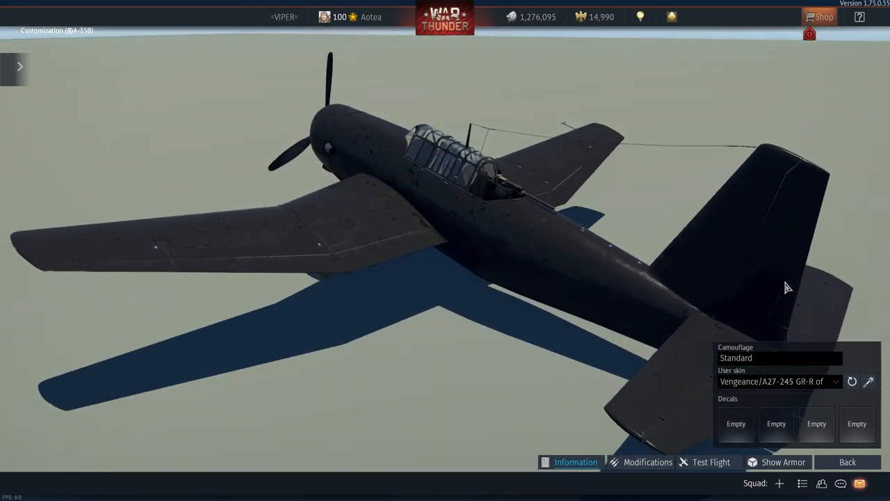
View the dark wing and cockpit closely, then open the normal map a_35b_fafl_1943_n.tga
{"action": "left_click_drag", "start_coordinate": [786, 288], "coordinate": [566, 254]}
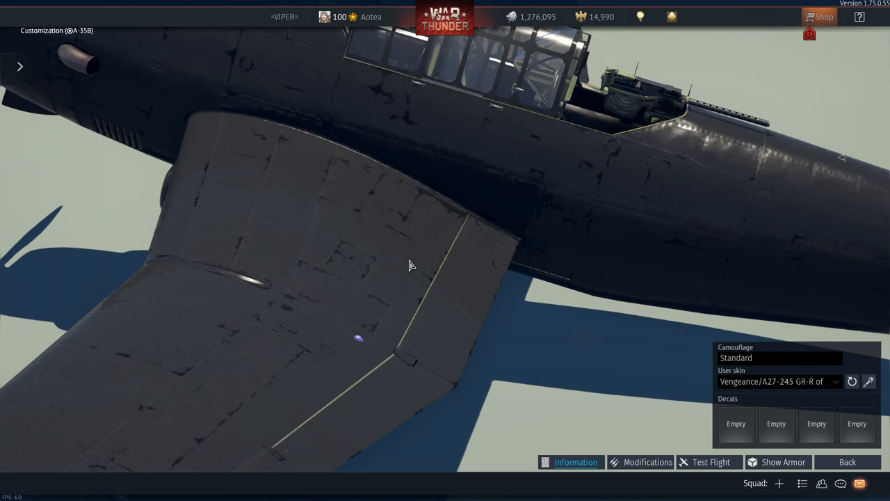
{"action": "left_click_drag", "start_coordinate": [410, 264], "coordinate": [441, 257]}
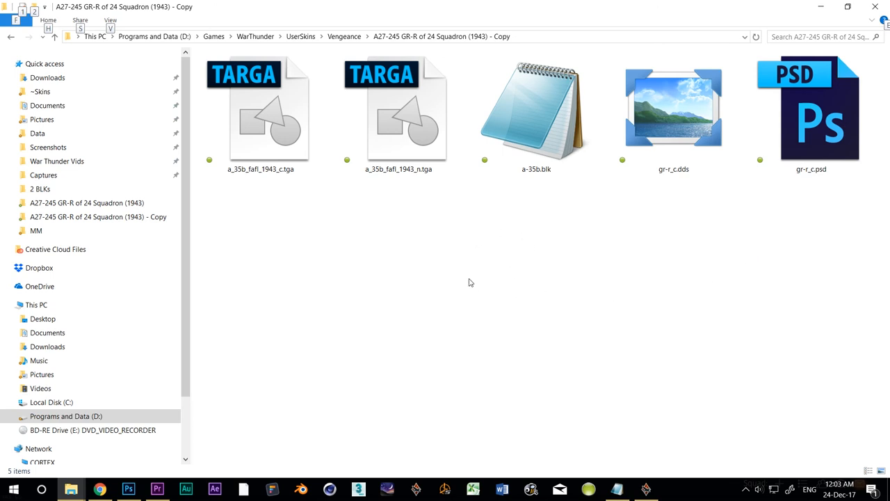
{"action": "left_click", "coordinate": [398, 111]}
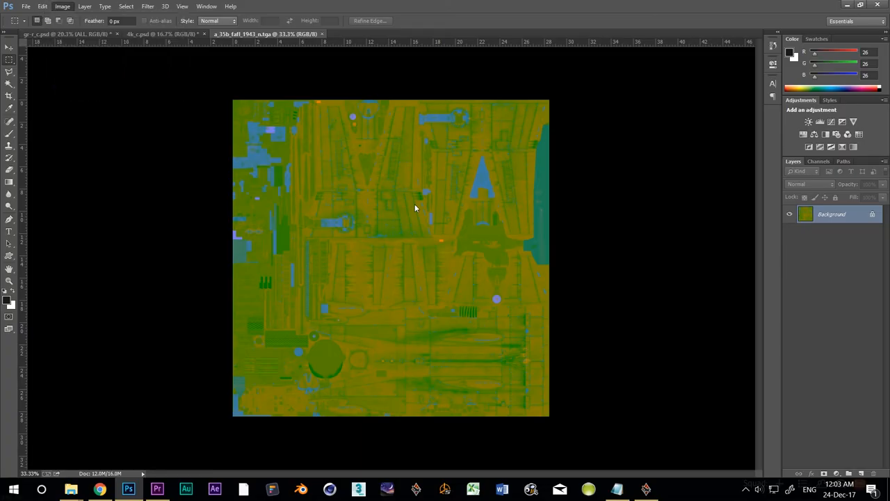
Save the normal map as a Photoshop (*.PSD) document named gr-r_n
{"action": "left_click", "coordinate": [62, 6]}
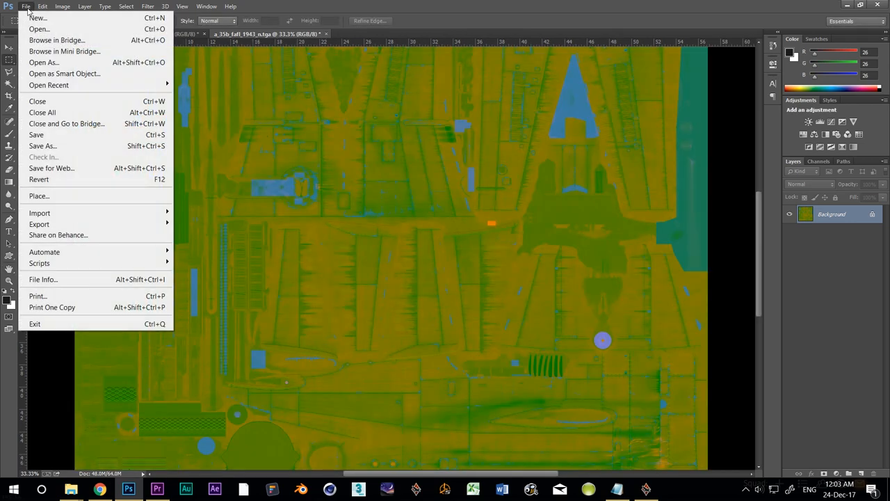
{"action": "left_click", "coordinate": [42, 146]}
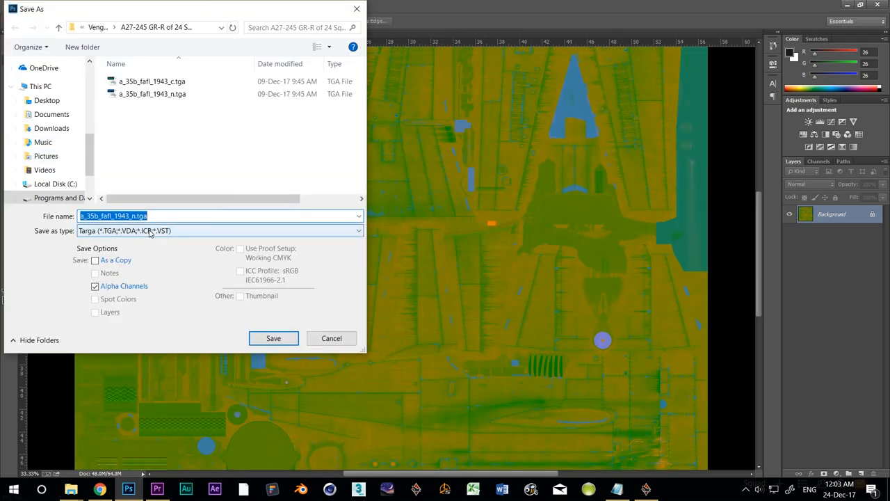
{"action": "left_click", "coordinate": [219, 230]}
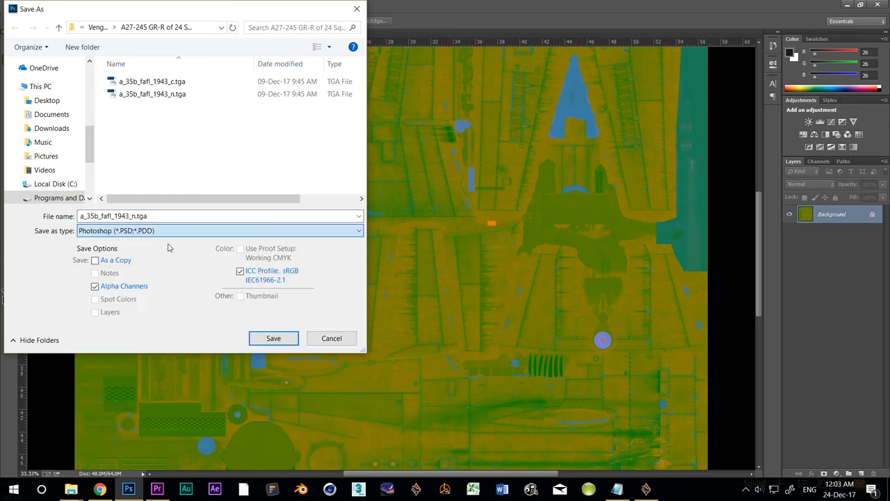
{"action": "type", "text": "gr-r"}
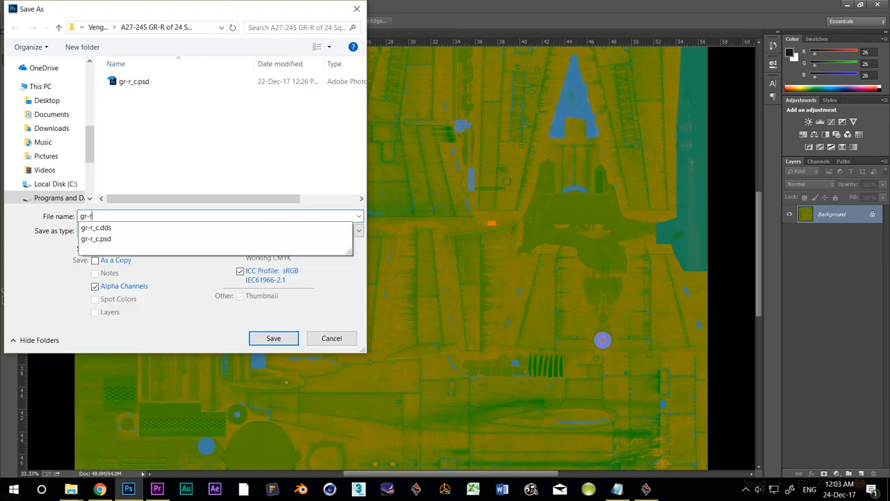
{"action": "type", "text": "_n"}
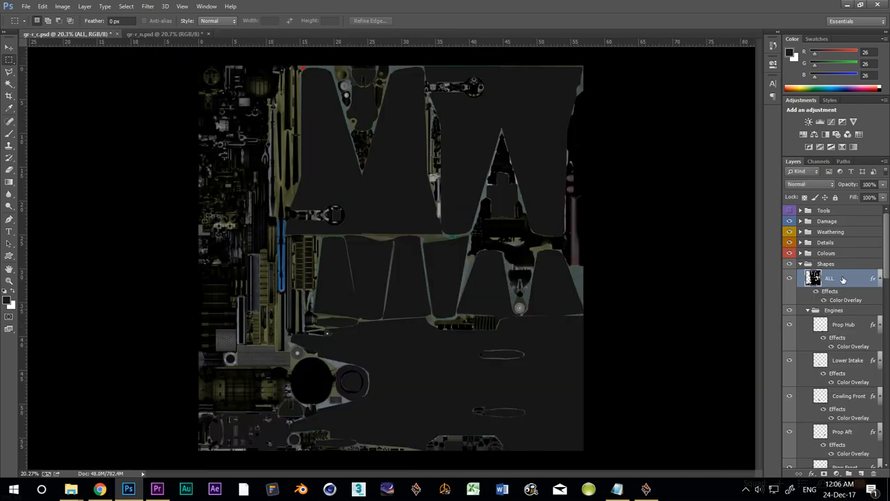
Duplicate the ALL layer into gr-r_n.psd under the name ALL
{"action": "right_click", "coordinate": [829, 279]}
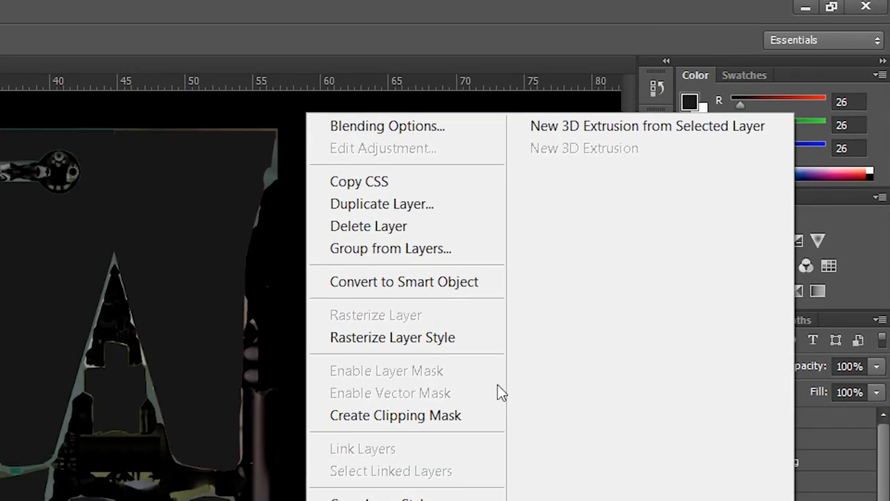
{"action": "left_click", "coordinate": [381, 203]}
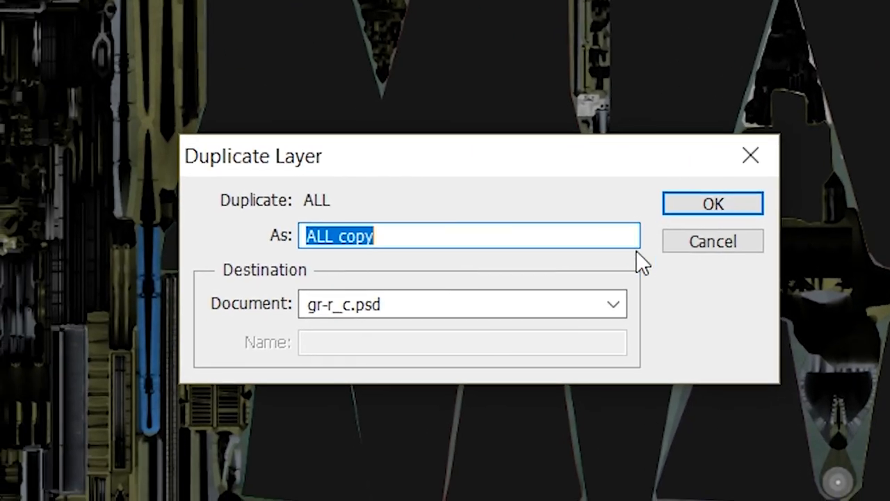
{"action": "left_click", "coordinate": [613, 303]}
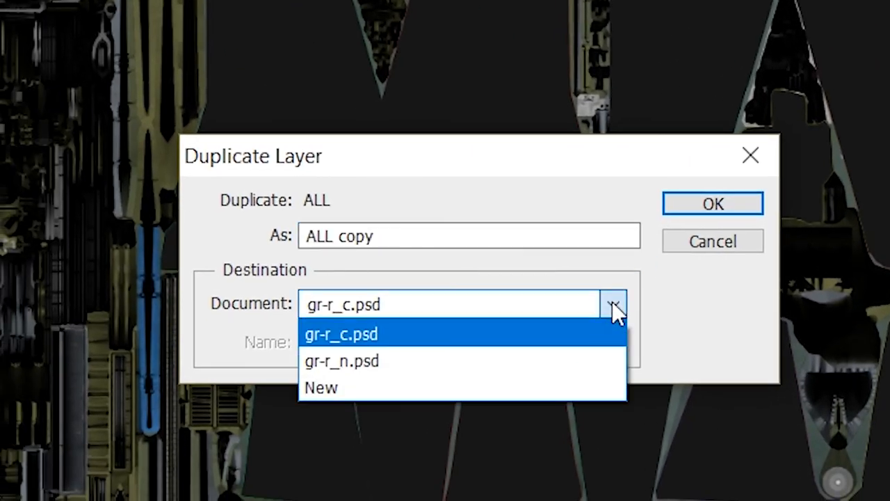
{"action": "mouse_move", "coordinate": [551, 361]}
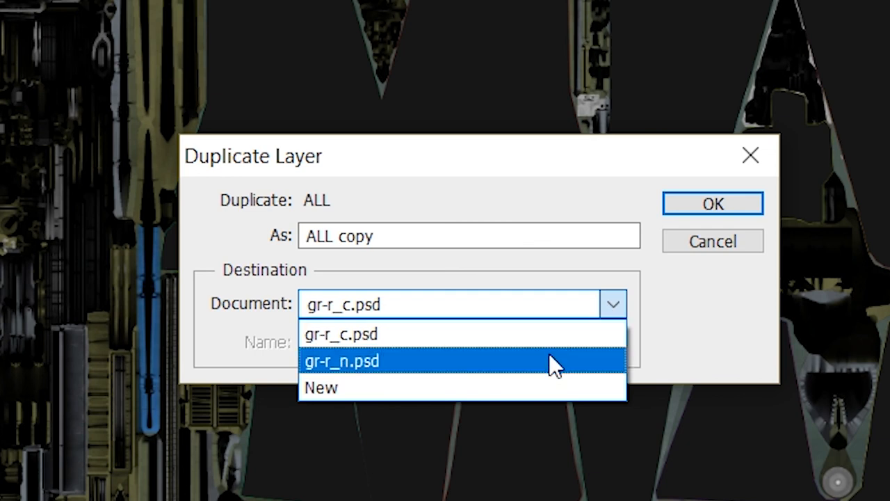
{"action": "left_click", "coordinate": [342, 361]}
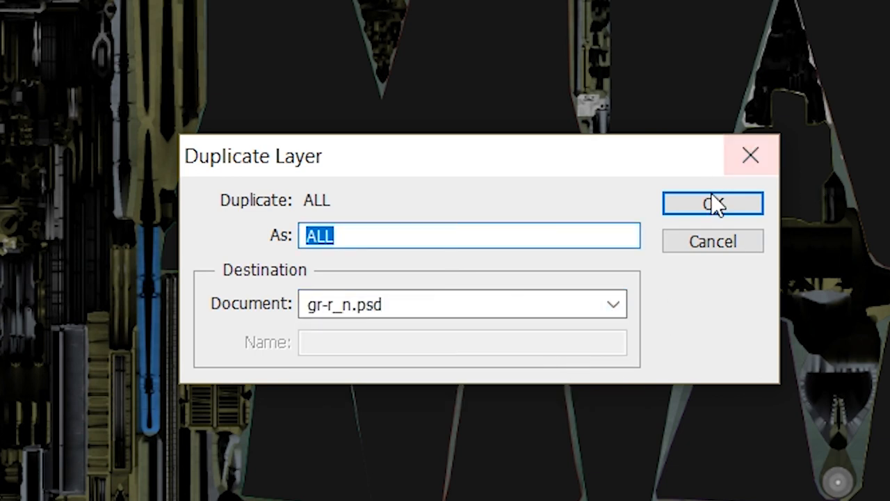
{"action": "left_click", "coordinate": [712, 203]}
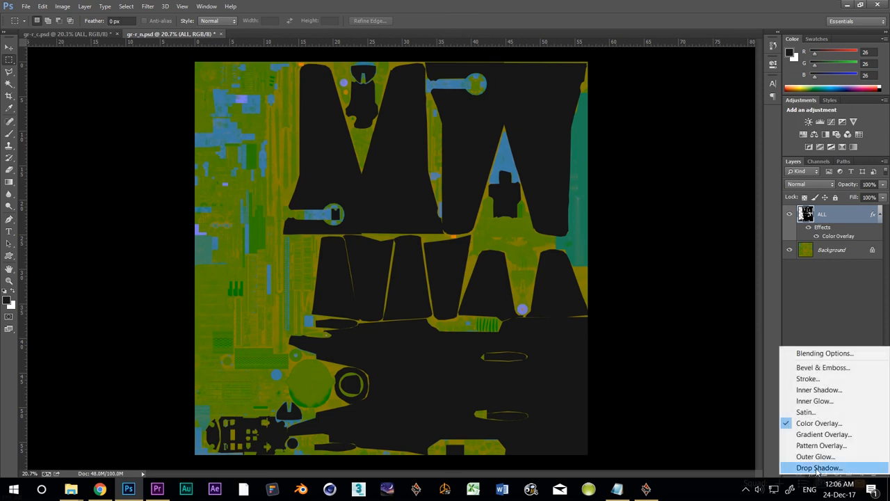
Change the ALL layer's Color Overlay in gr-r_n.psd to orange and begin Save As
{"action": "left_click", "coordinate": [819, 423]}
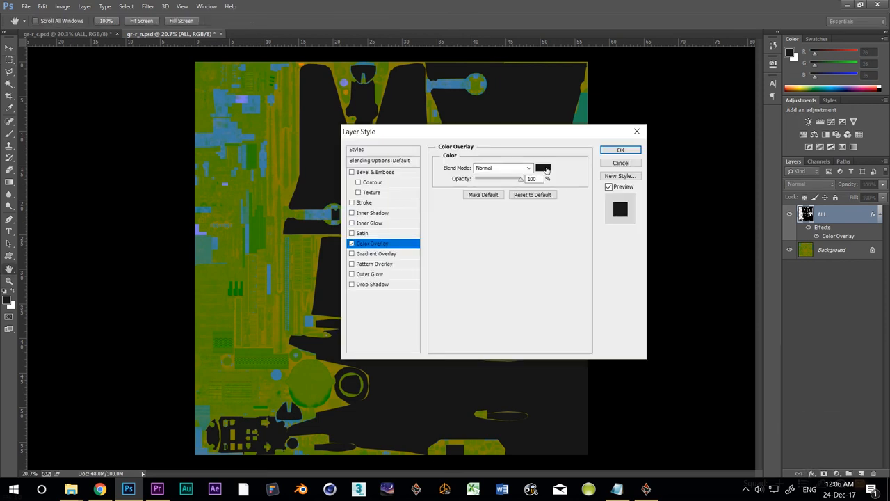
{"action": "left_click", "coordinate": [543, 168]}
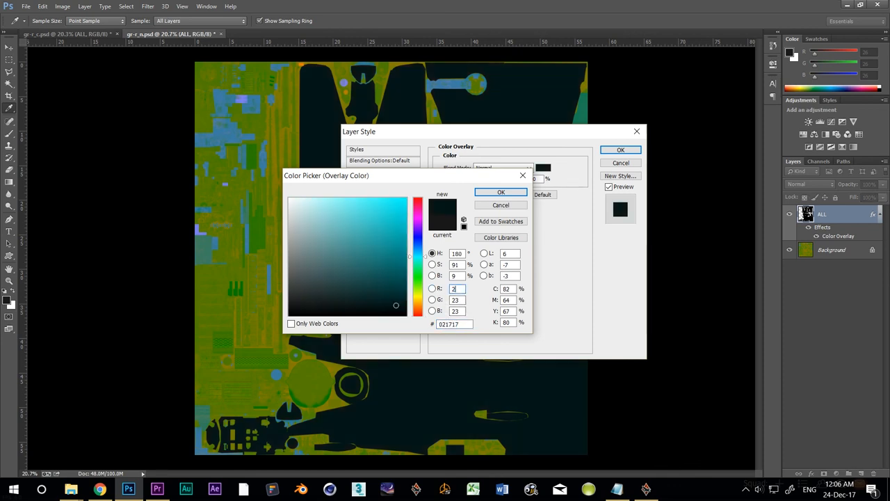
{"action": "left_click", "coordinate": [394, 215]}
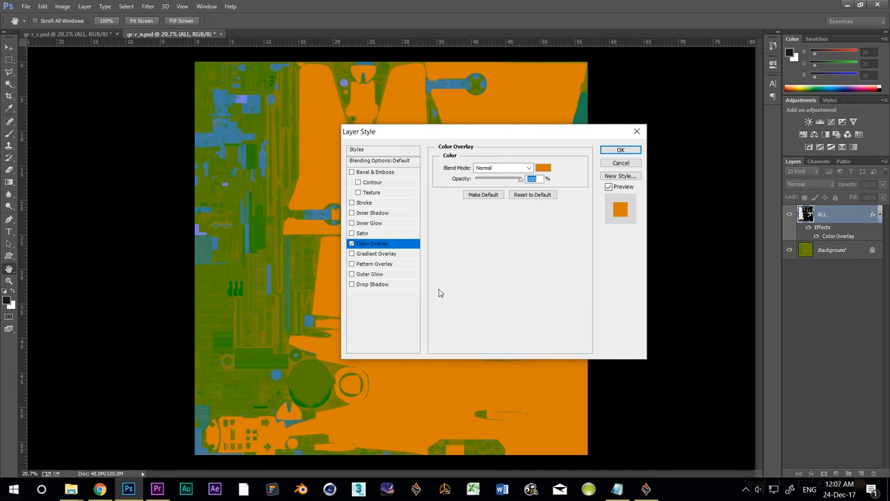
{"action": "left_click", "coordinate": [26, 6]}
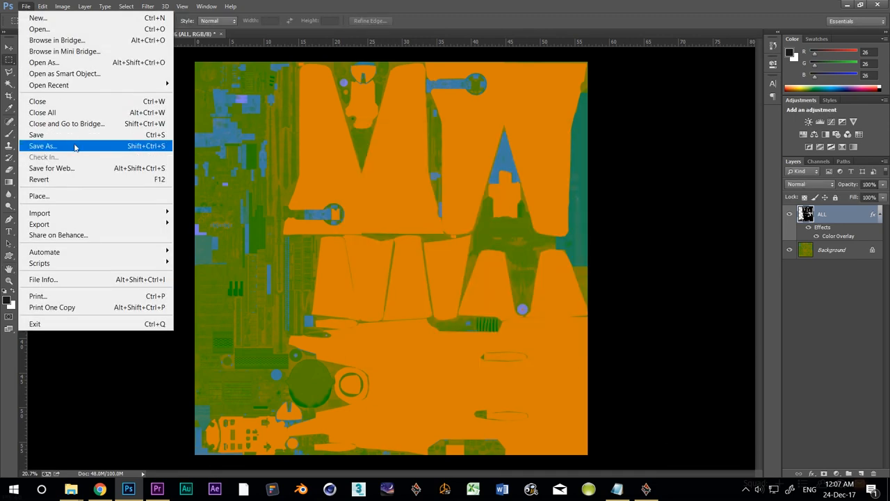
{"action": "left_click", "coordinate": [42, 145]}
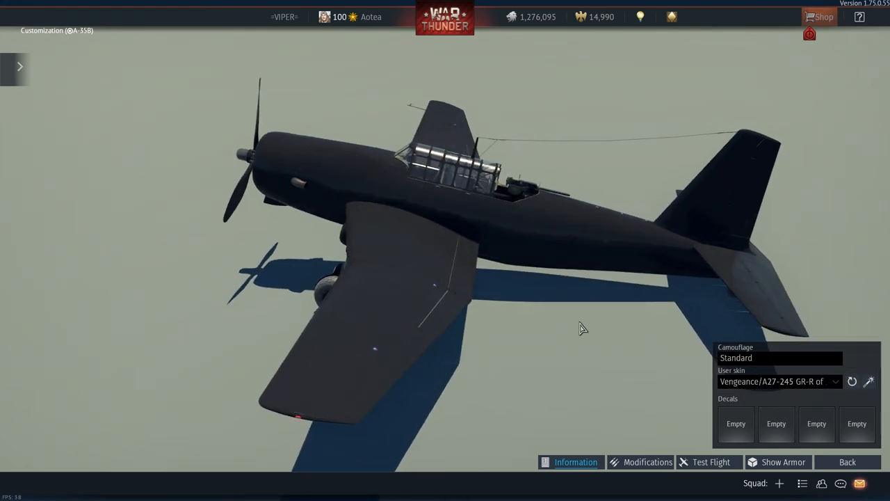
{"action": "left_click_drag", "start_coordinate": [582, 329], "coordinate": [700, 321]}
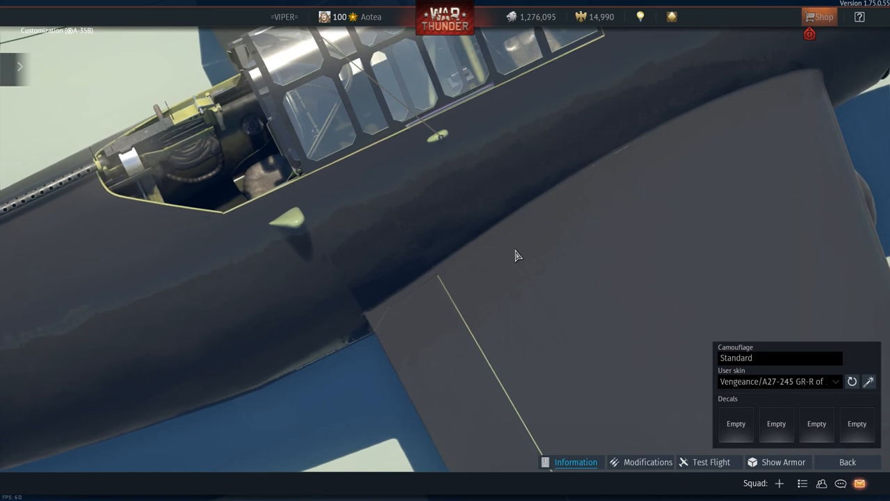
{"action": "left_click_drag", "start_coordinate": [518, 255], "coordinate": [490, 226]}
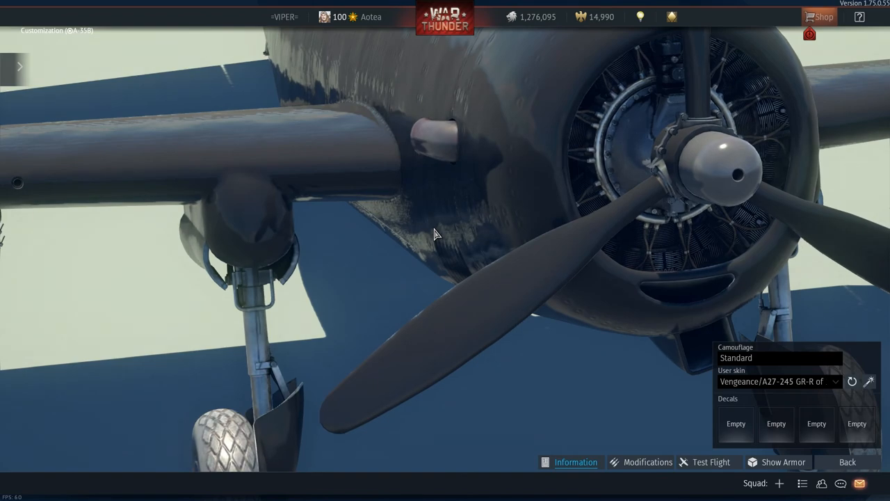
{"action": "left_click_drag", "start_coordinate": [435, 233], "coordinate": [706, 257]}
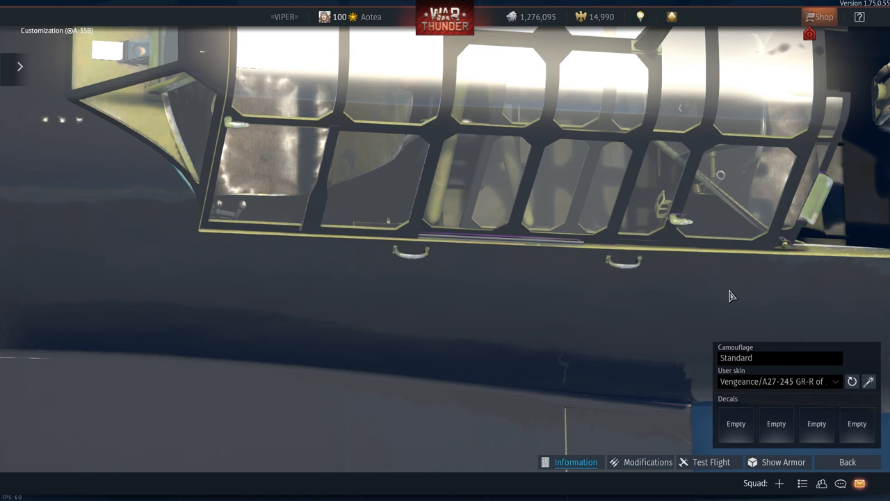
{"action": "mouse_move", "coordinate": [736, 292]}
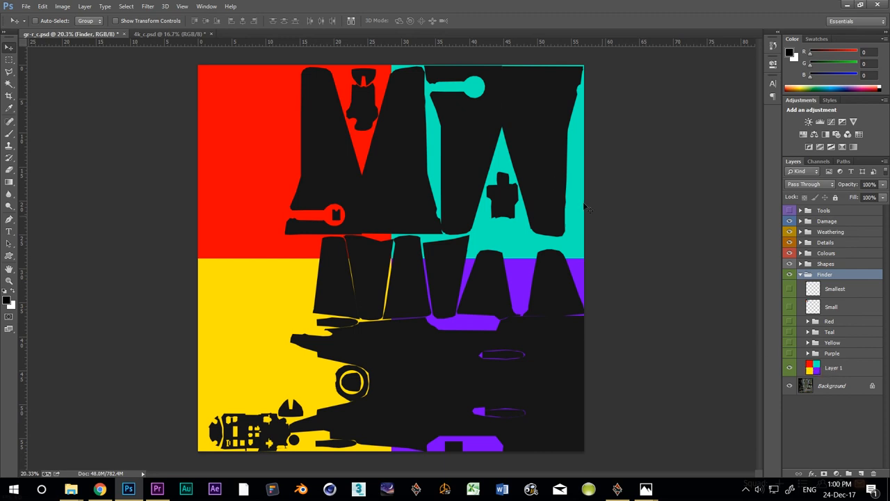
{"action": "mouse_move", "coordinate": [403, 159]}
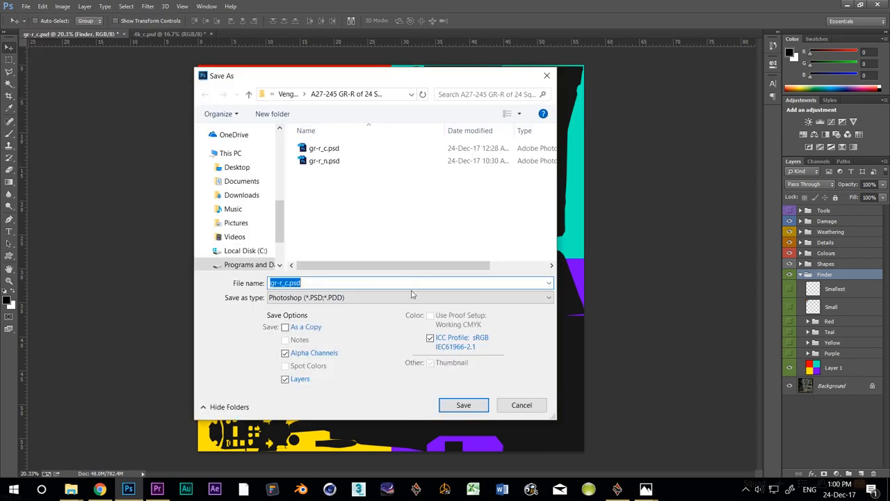
Save gr-r_c.psd with the red, teal, yellow and purple Finder blocks visible
{"action": "left_click", "coordinate": [463, 405]}
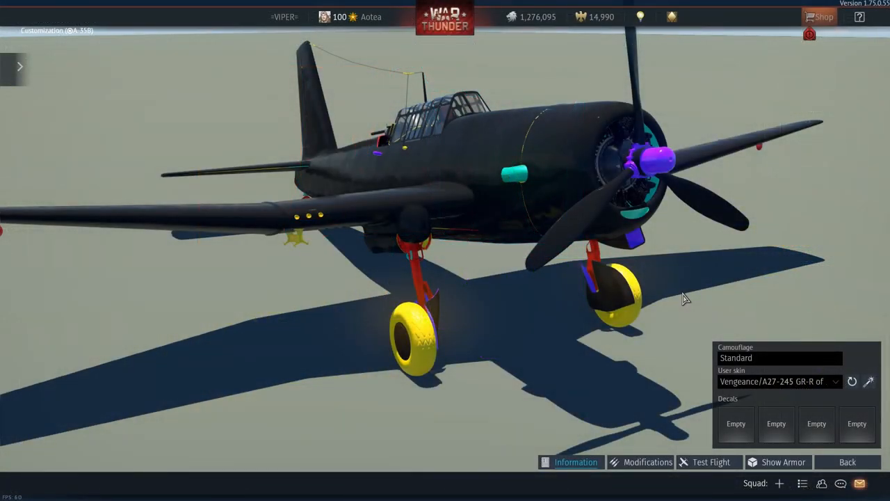
{"action": "left_click_drag", "start_coordinate": [685, 297], "coordinate": [731, 309]}
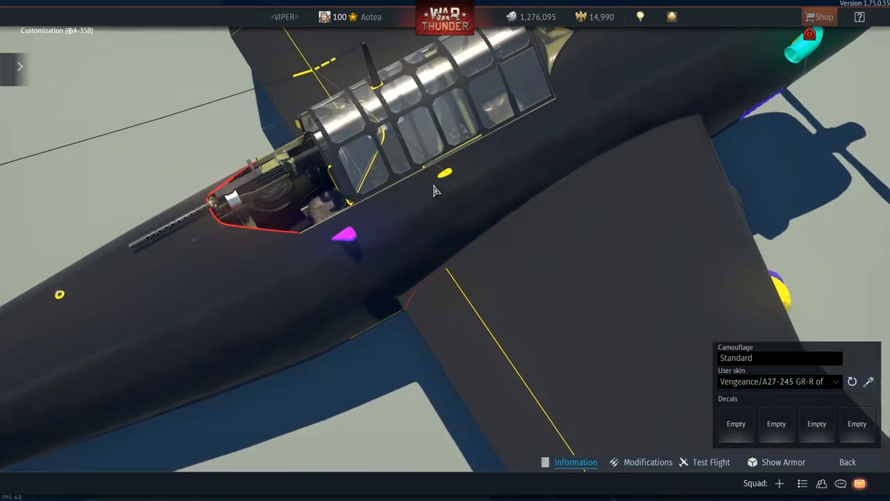
{"action": "left_click_drag", "start_coordinate": [435, 192], "coordinate": [341, 196]}
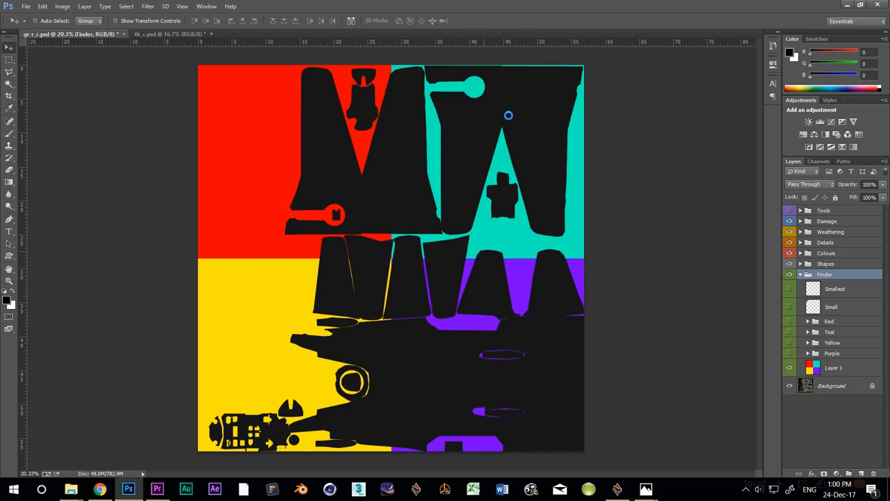
Hide the Finder group's Layer 1 colour blocks in the Layers panel
{"action": "left_click", "coordinate": [833, 367]}
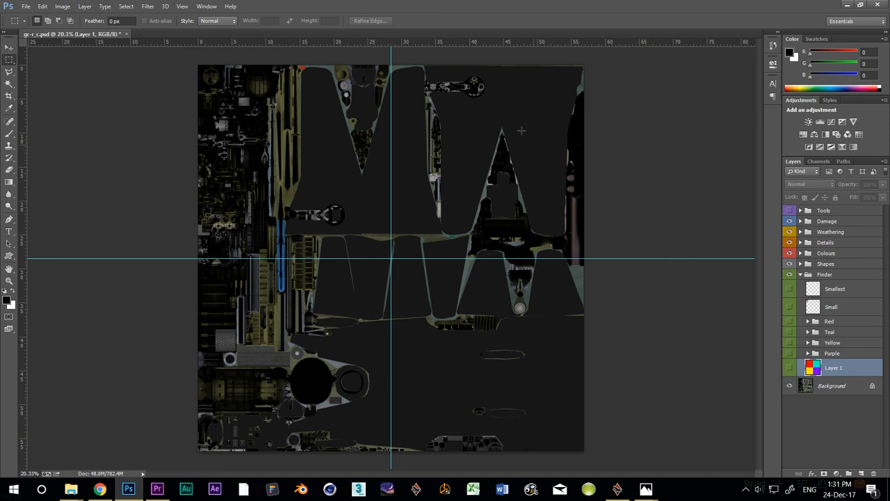
{"action": "mouse_move", "coordinate": [537, 177]}
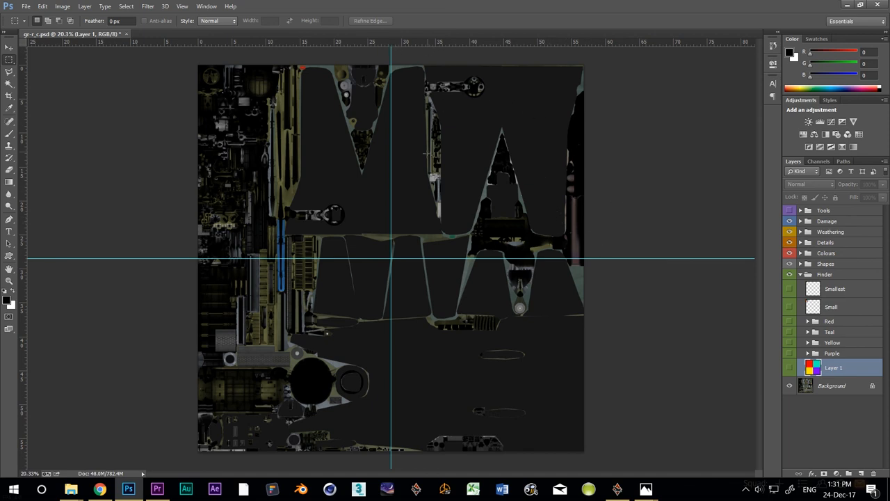
{"action": "mouse_move", "coordinate": [586, 220]}
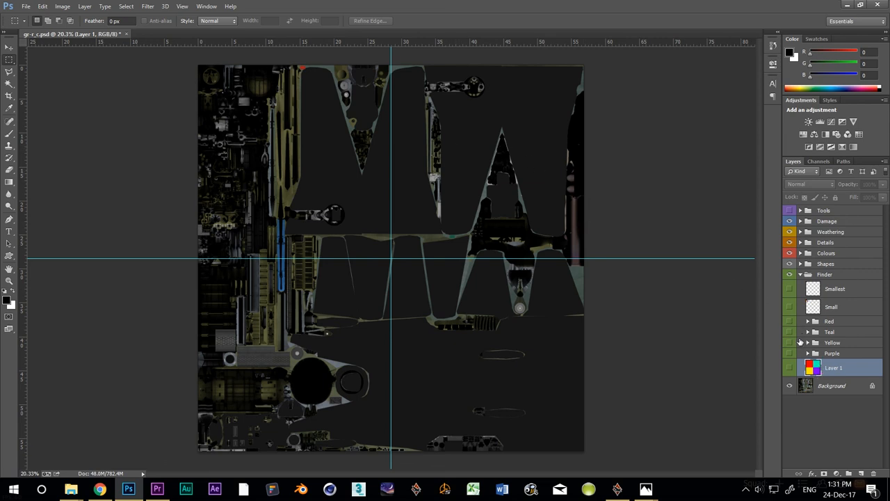
{"action": "left_click", "coordinate": [789, 332]}
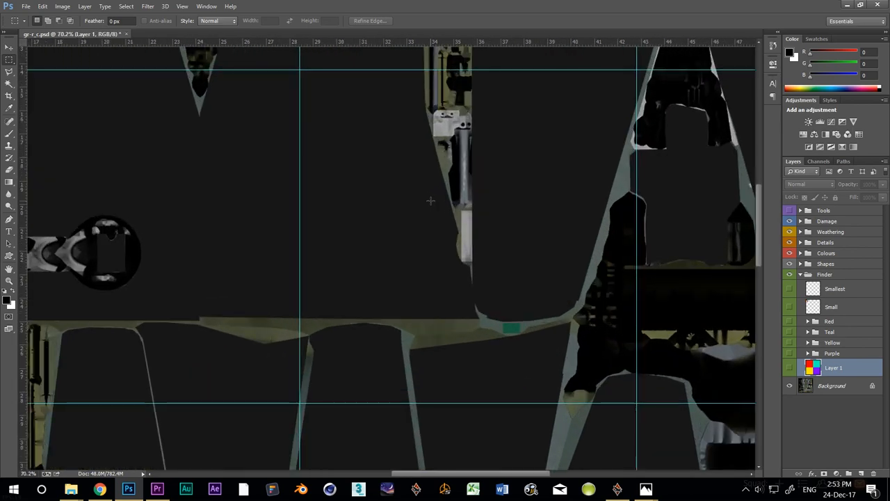
{"action": "mouse_move", "coordinate": [478, 131]}
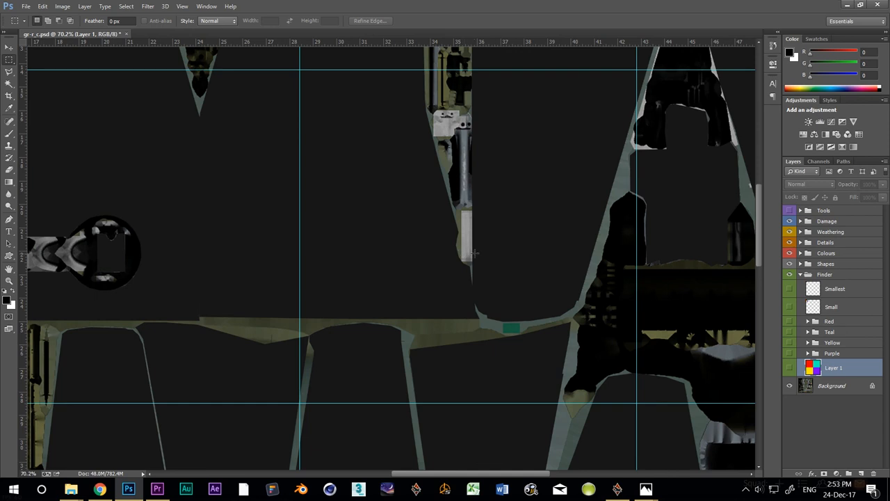
{"action": "mouse_move", "coordinate": [462, 187]}
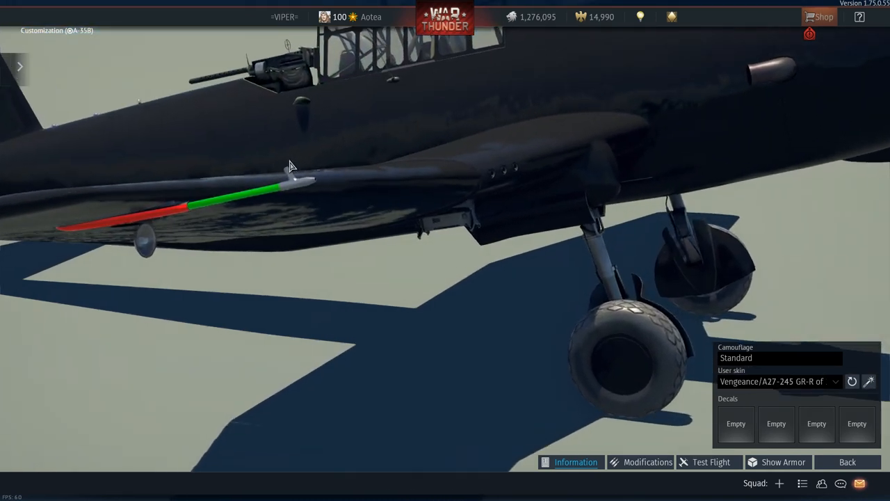
{"action": "left_click_drag", "start_coordinate": [291, 166], "coordinate": [336, 206]}
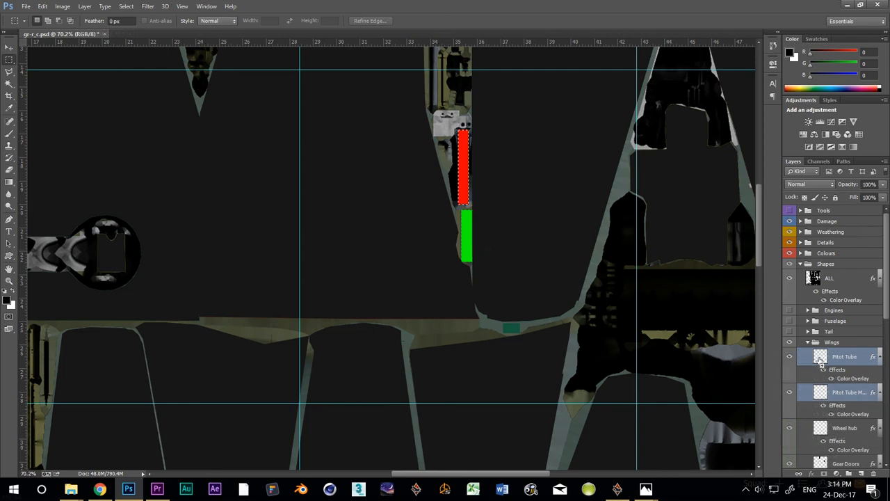
Select the Pitot Tube layers and reveal layer Red 2 inside Finder > Red
{"action": "left_click", "coordinate": [830, 278]}
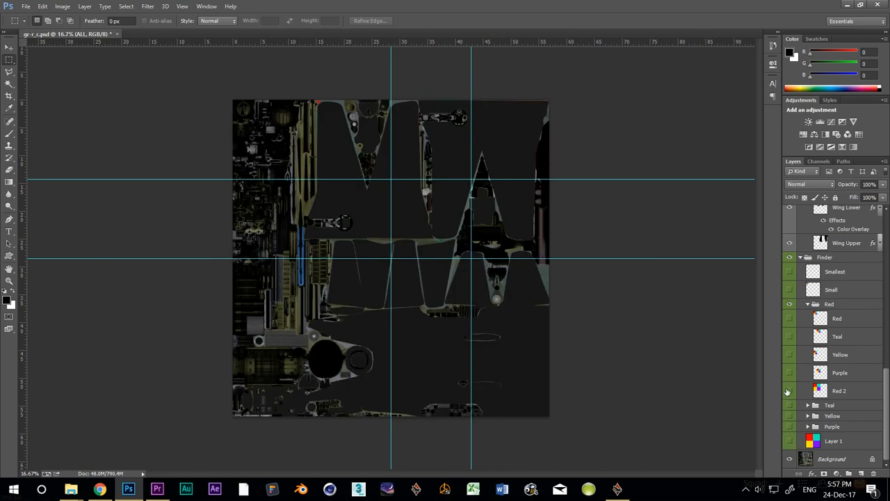
{"action": "left_click", "coordinate": [790, 390]}
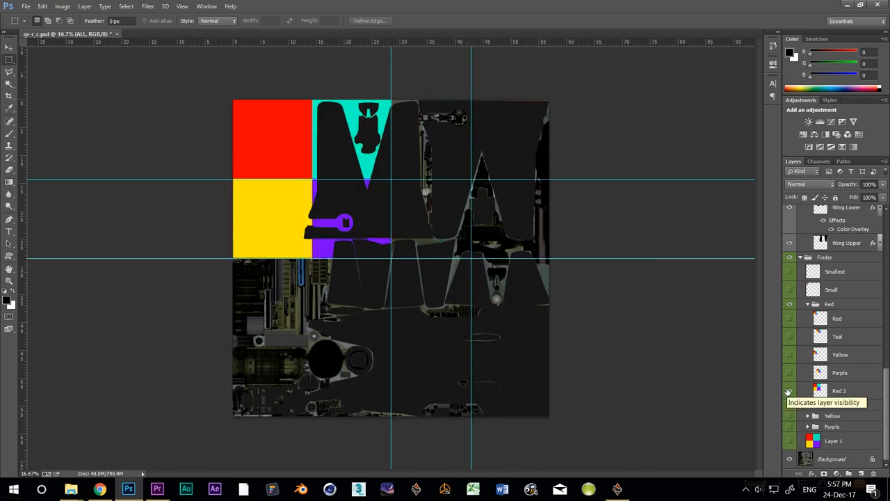